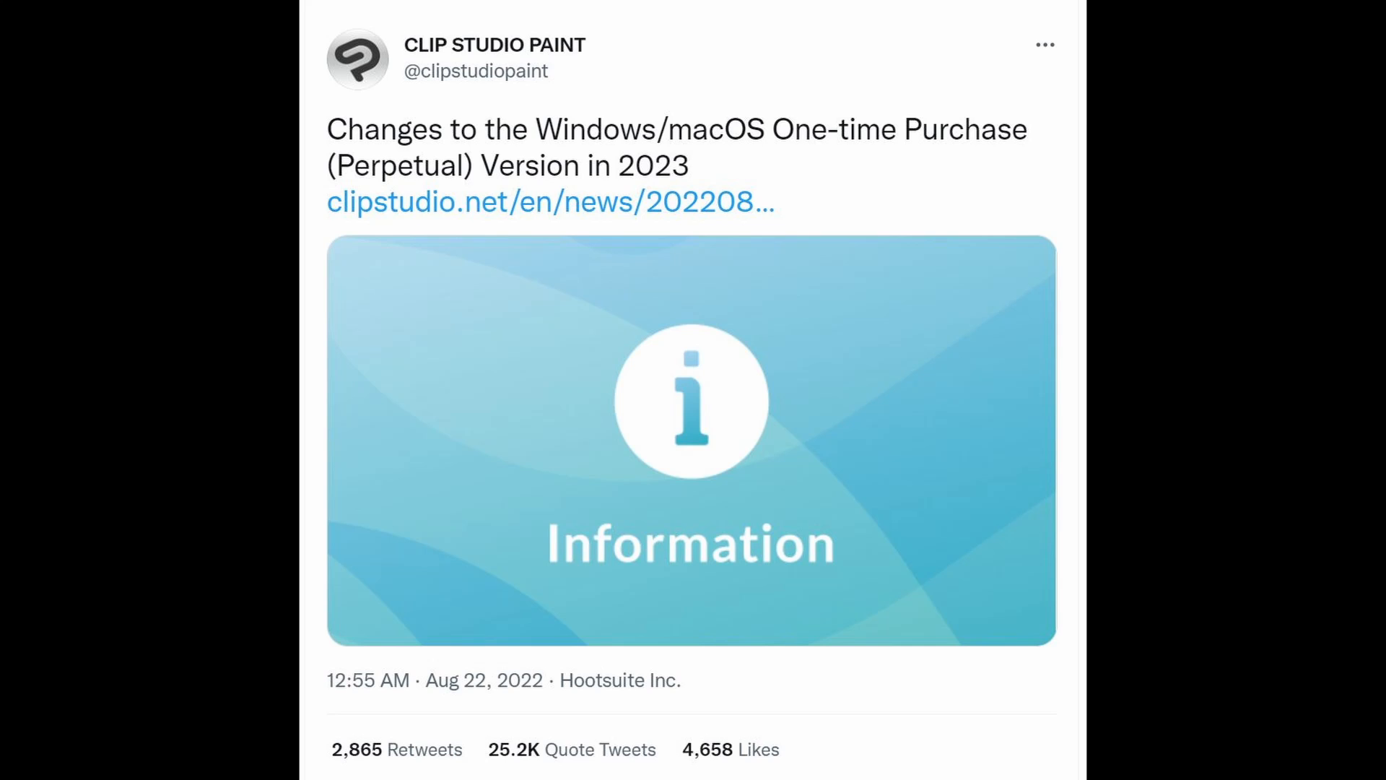
- Select the sketch folder on the spread, ready to scale and rotate the whole sketch
click(691, 440)
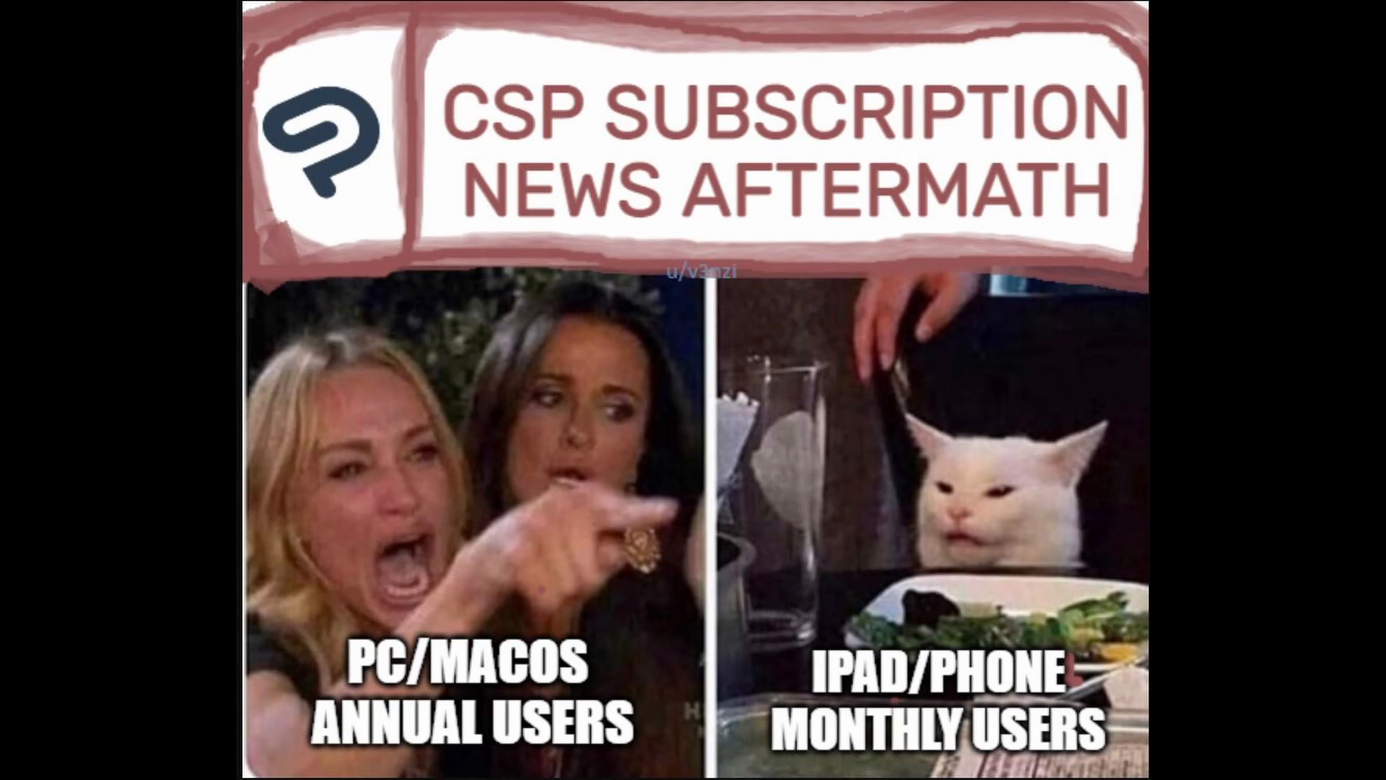
scroll(down, 3)
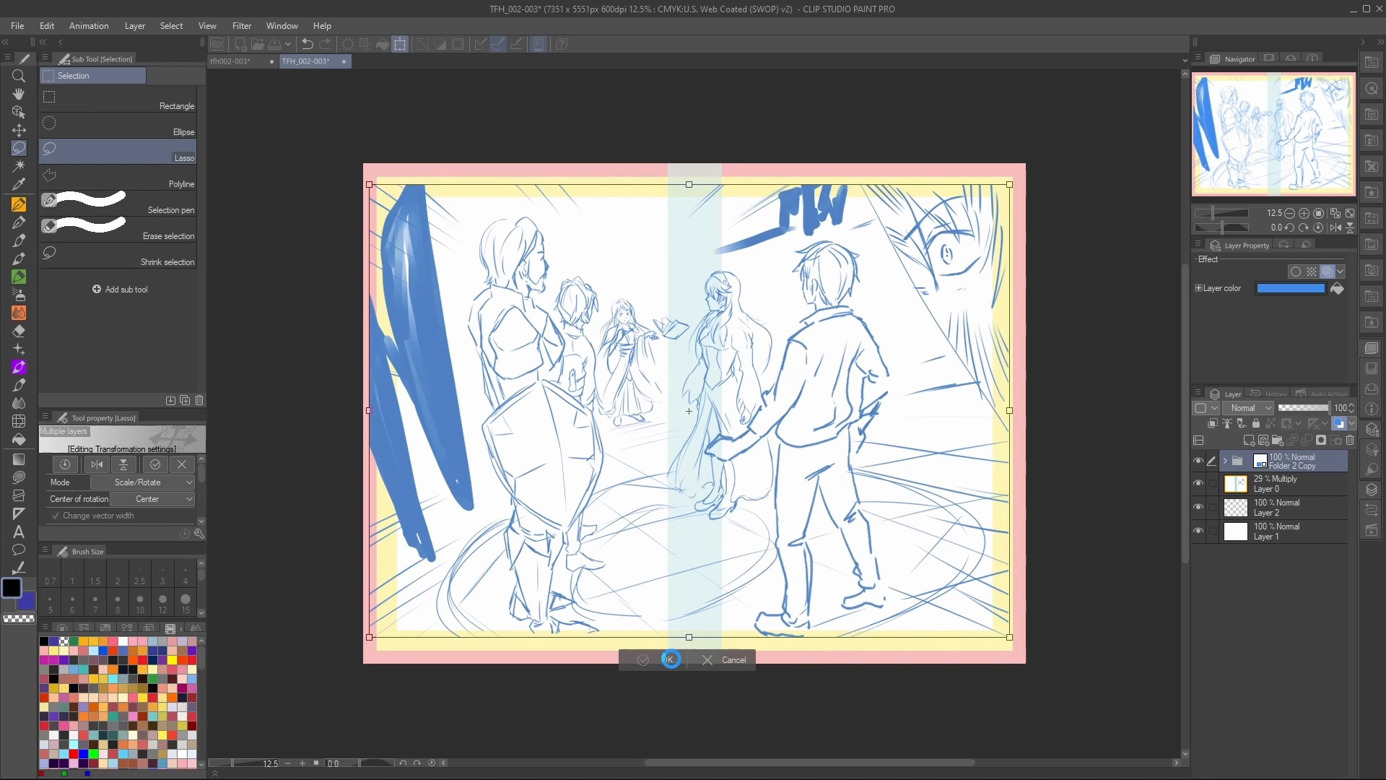
- Commit the whole-sketch transform, then resize and reposition the girl and boy layers
click(670, 660)
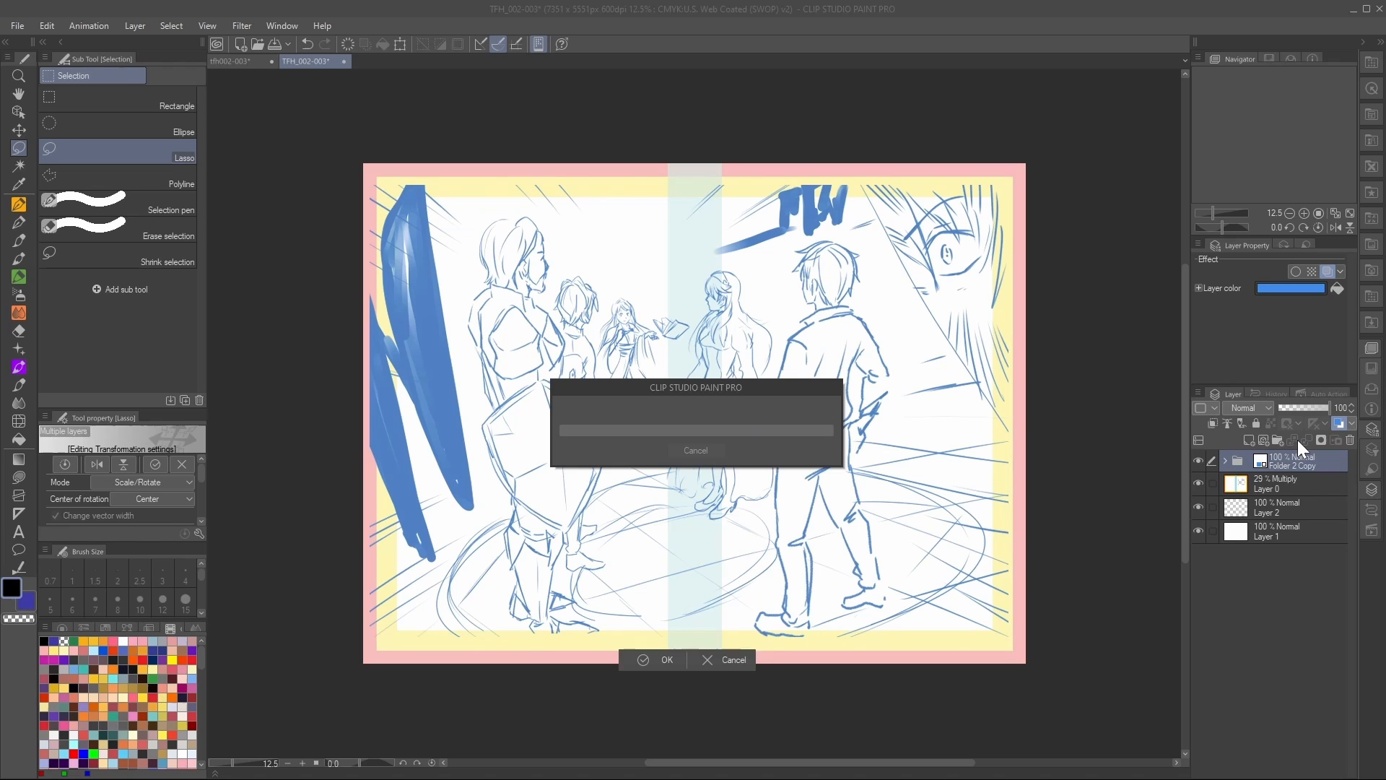
click(653, 660)
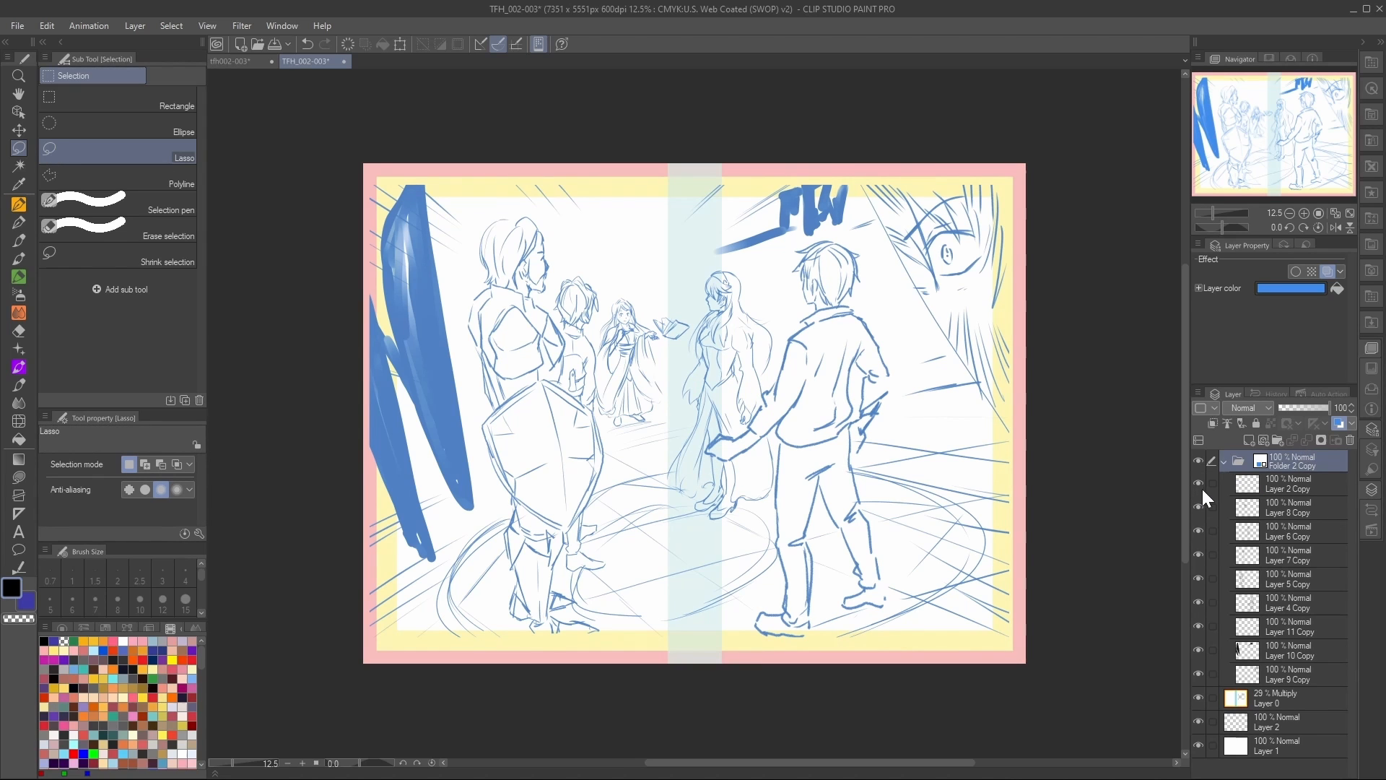
click(1287, 510)
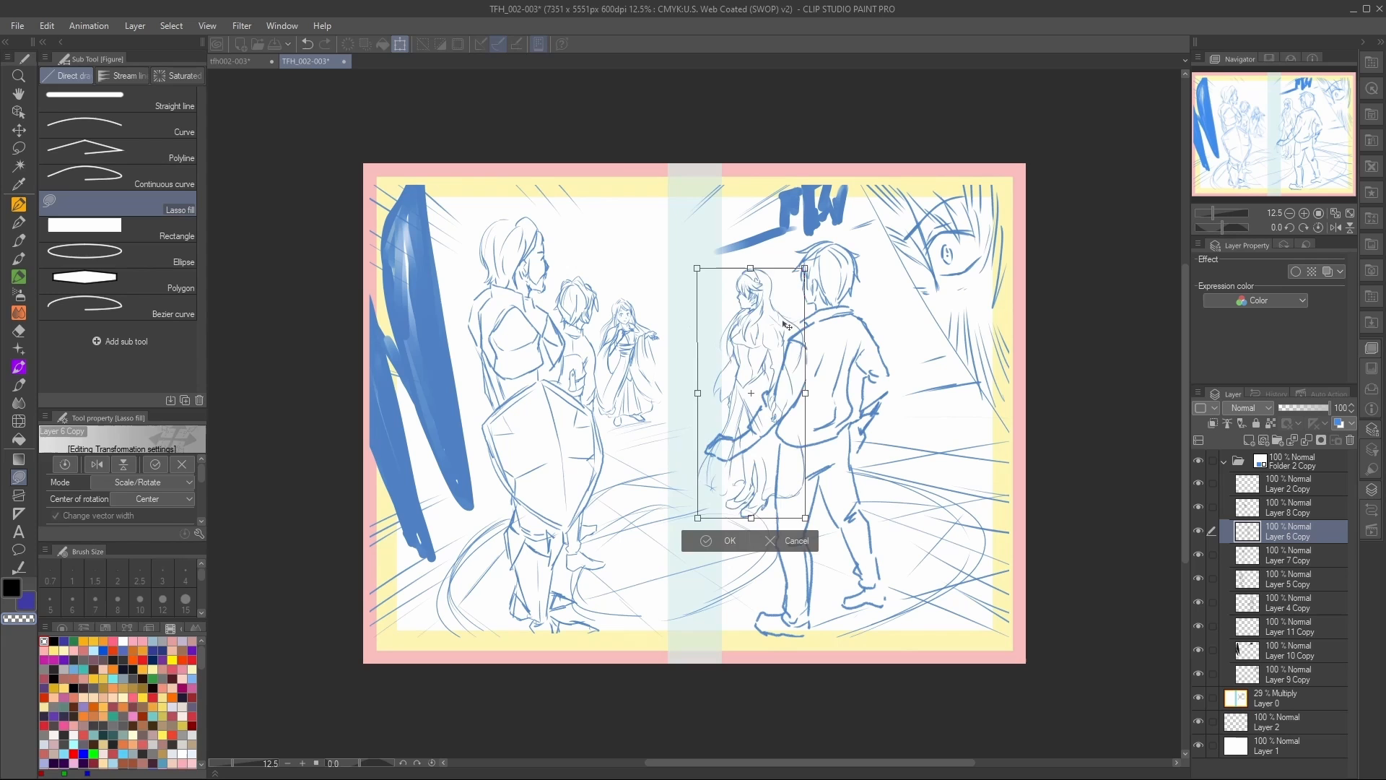
click(721, 540)
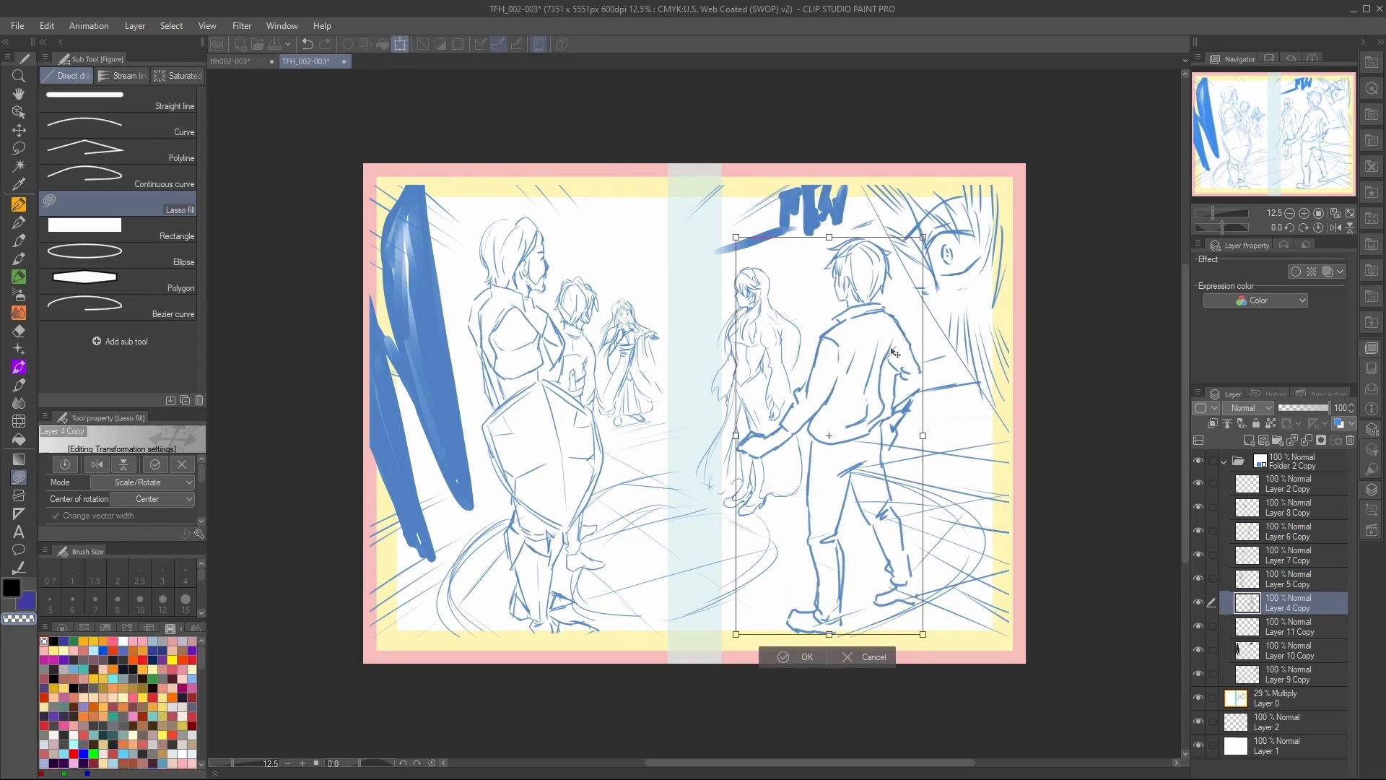
click(805, 655)
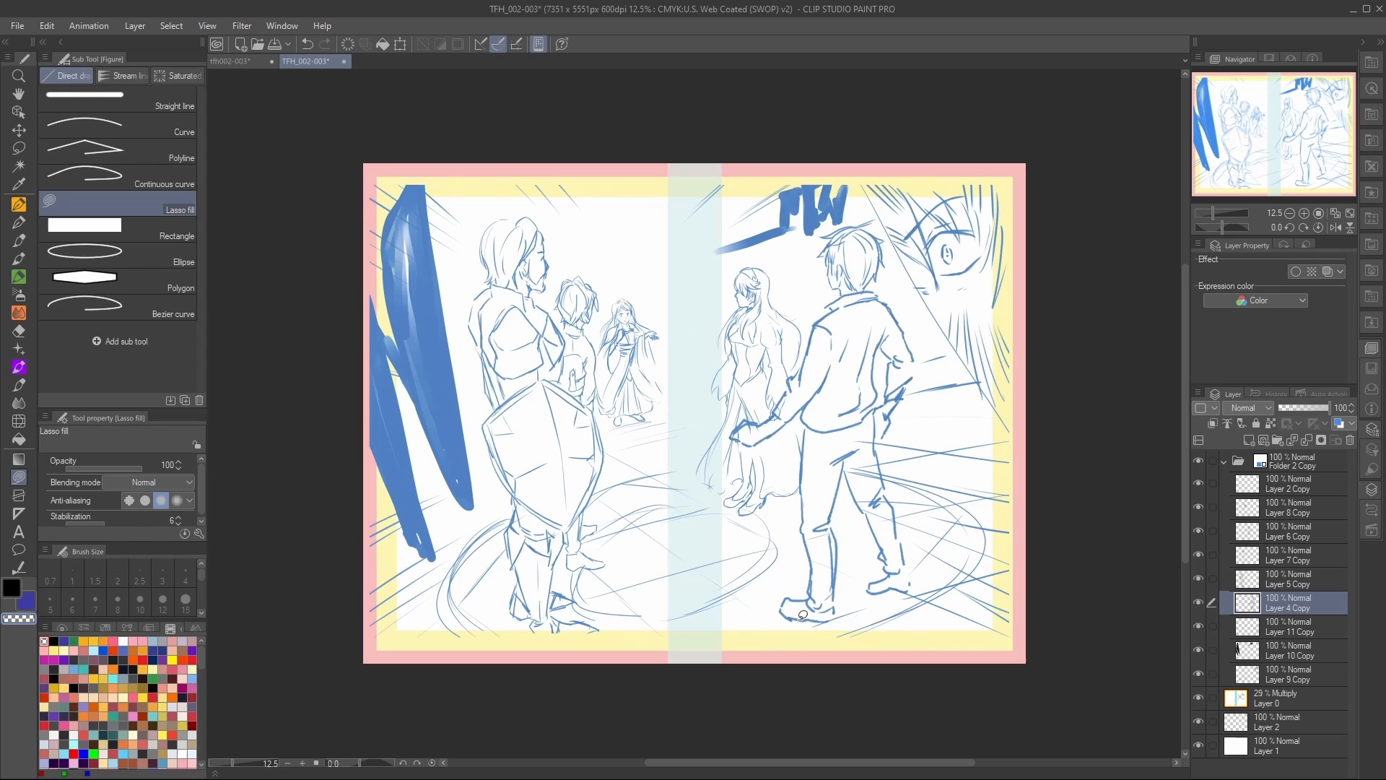
- Select the bottom sketch layer, collapse the folder and fade it to 54% opacity
click(1287, 673)
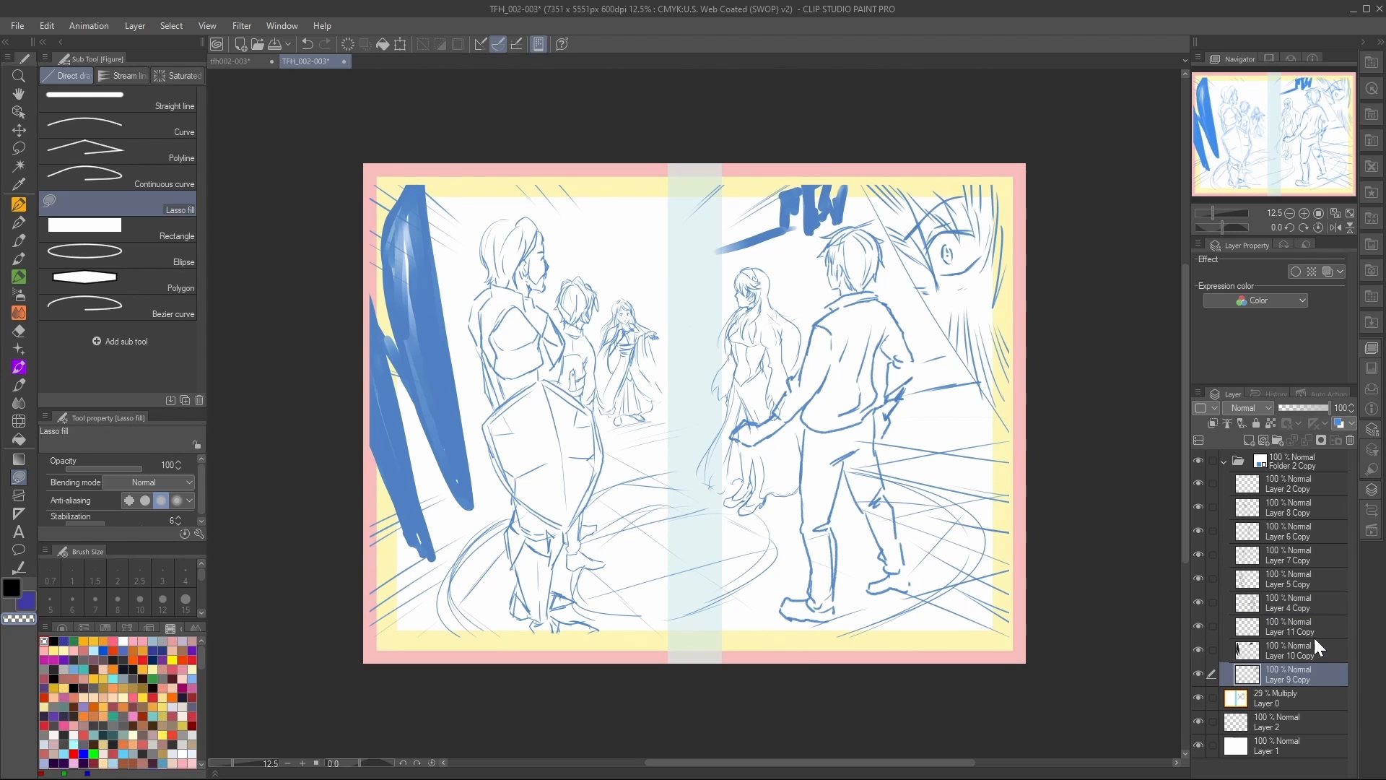
click(1226, 460)
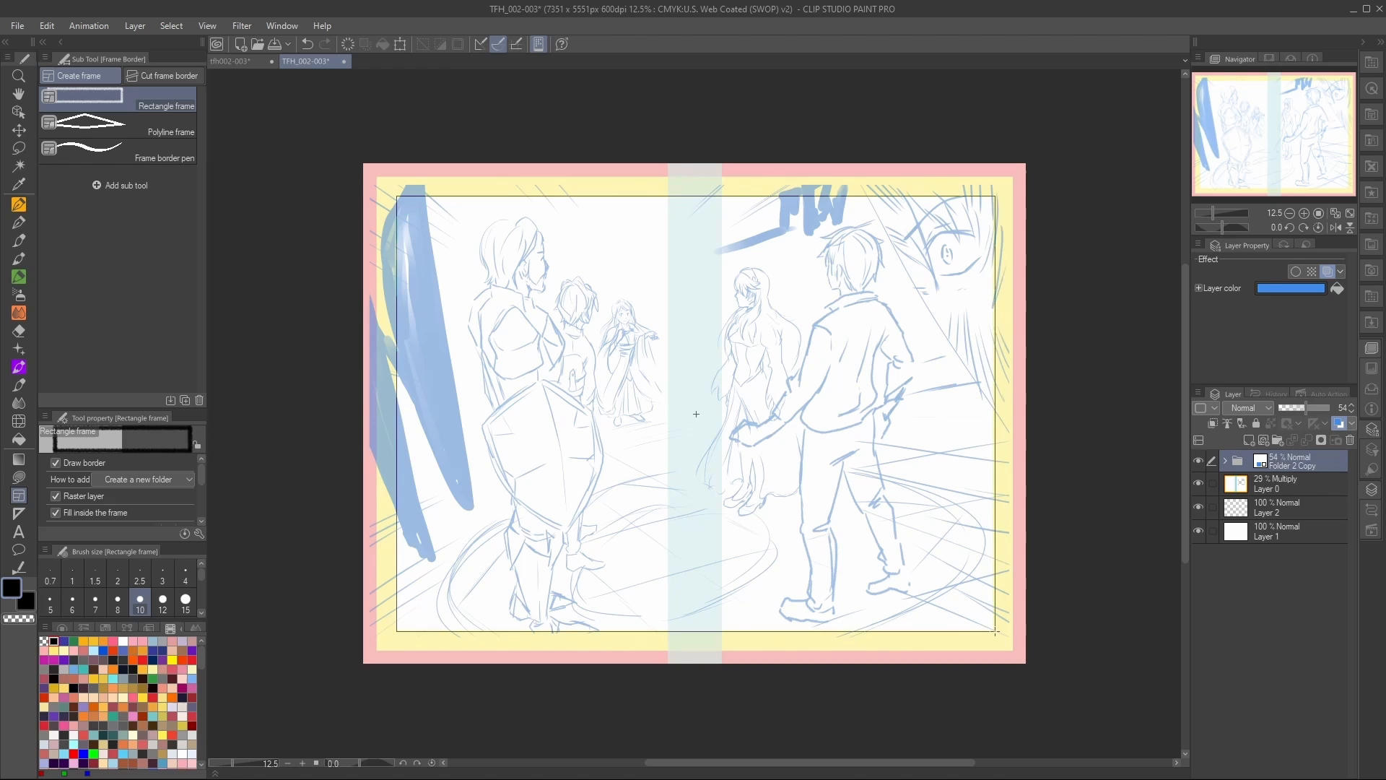
- Frame the spread with a rectangle border and reshape the diagonal eye panel's edge
click(164, 75)
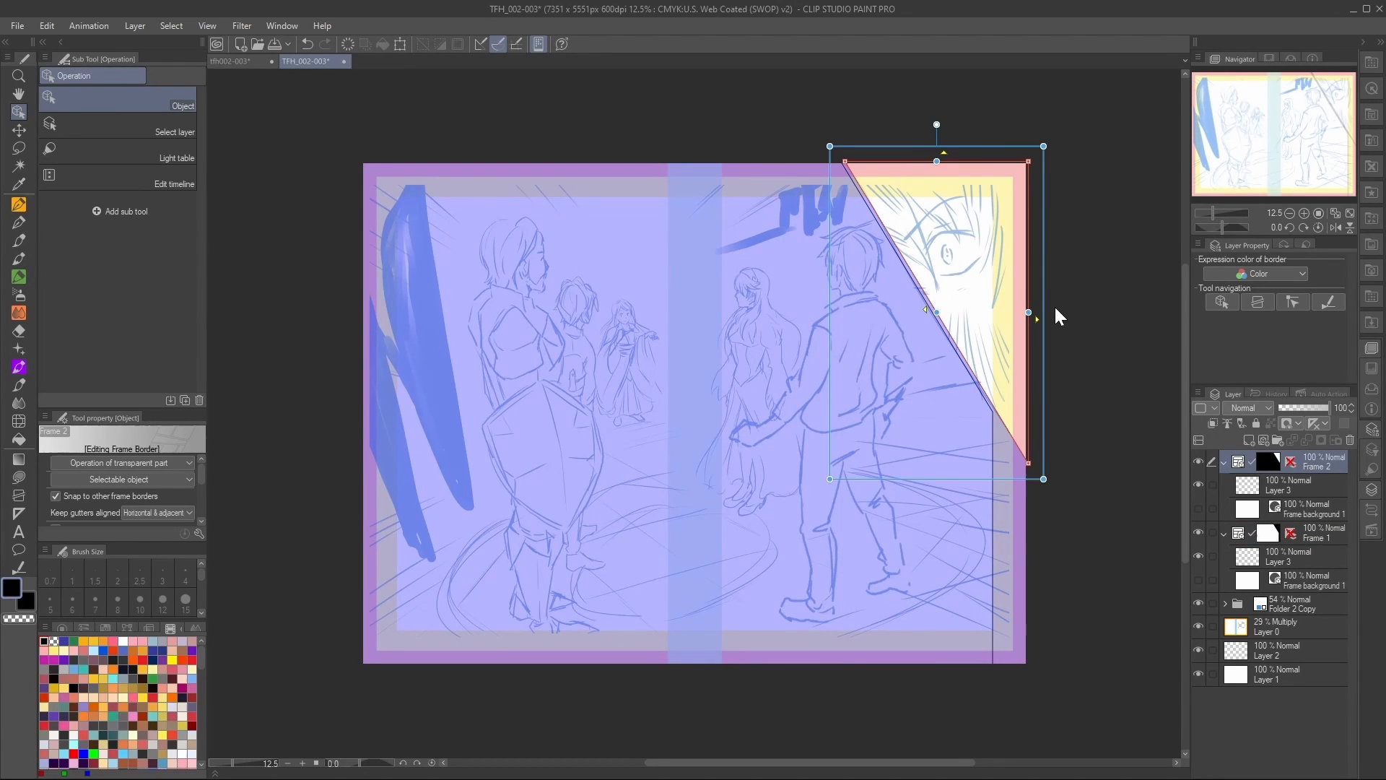
click(1274, 627)
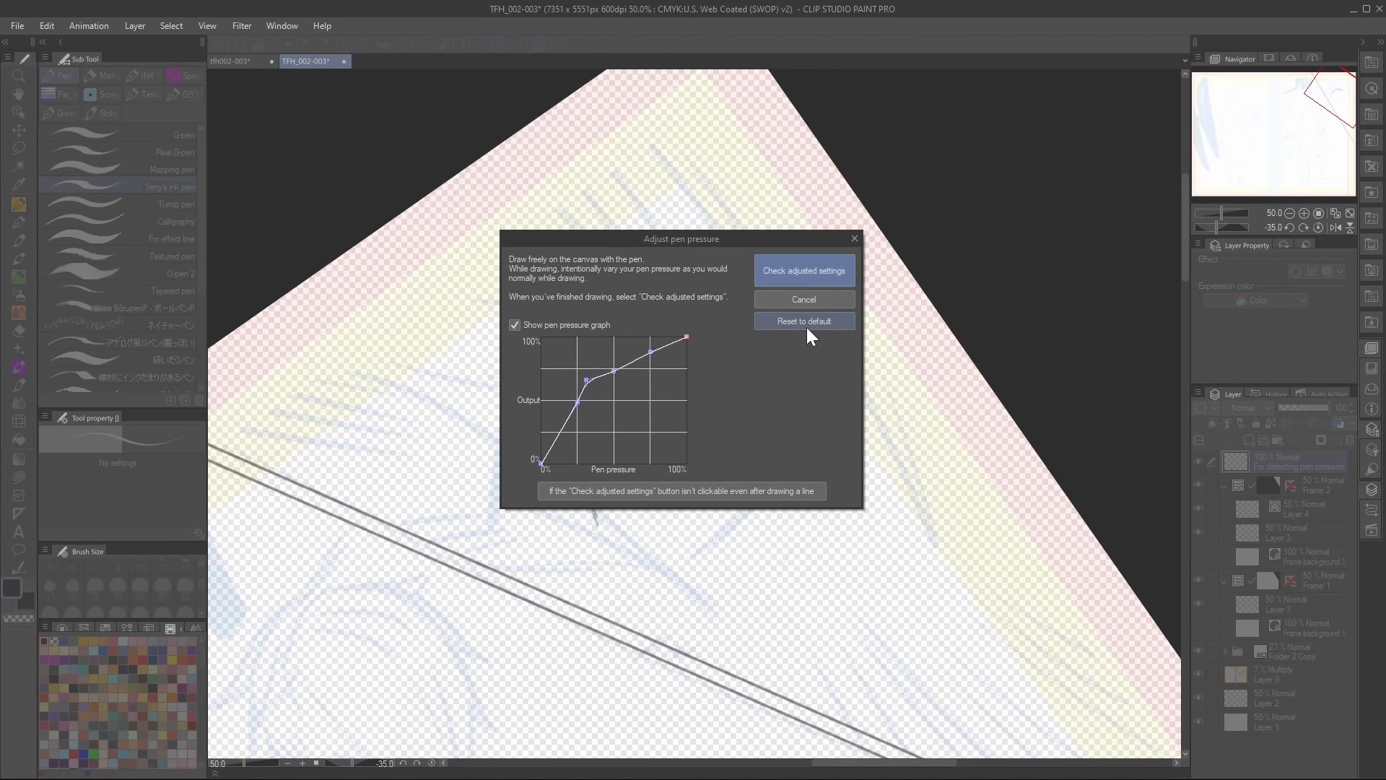
- Confirm the smoother rounded pen pressure curve and finish calibration
click(803, 270)
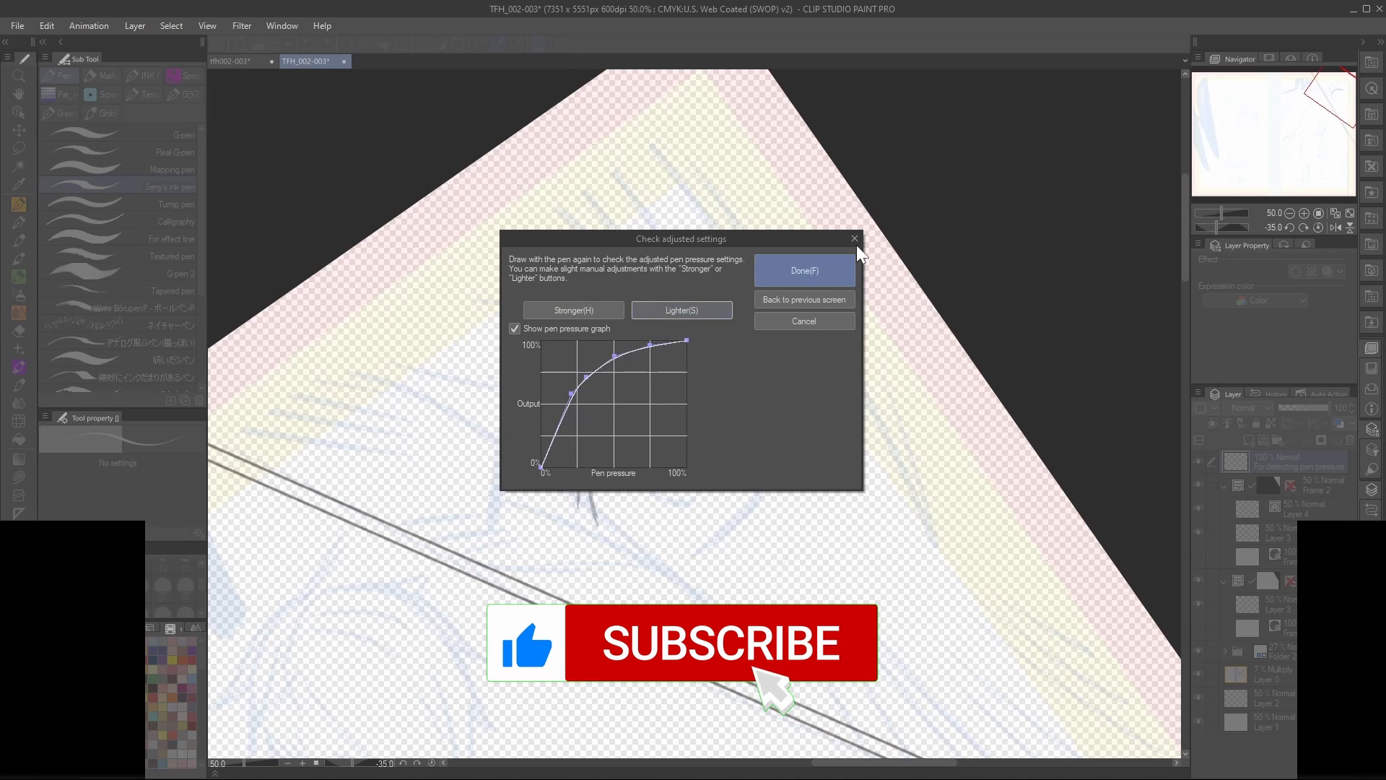
click(803, 270)
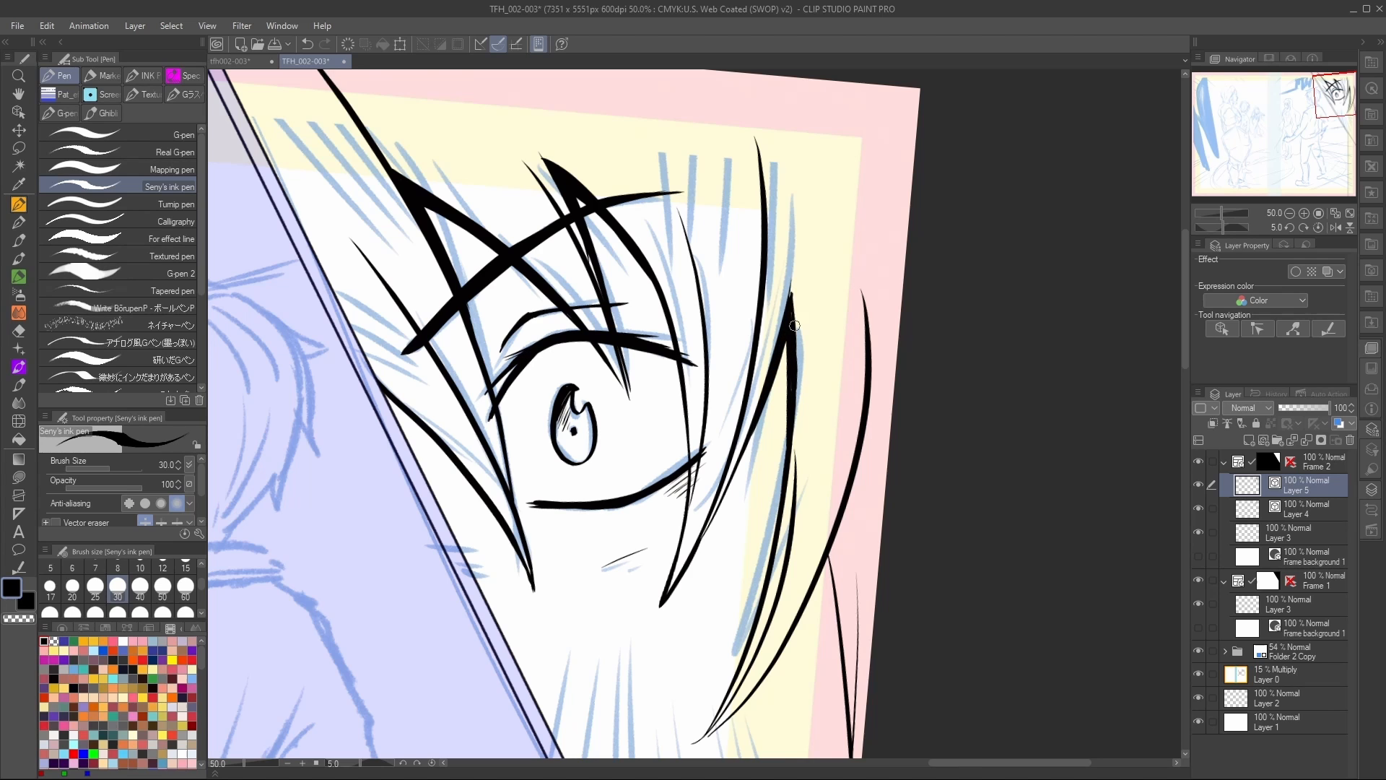
- Ink the eye and hair in bold black on a new layer over the blue sketch
scroll(down, 3)
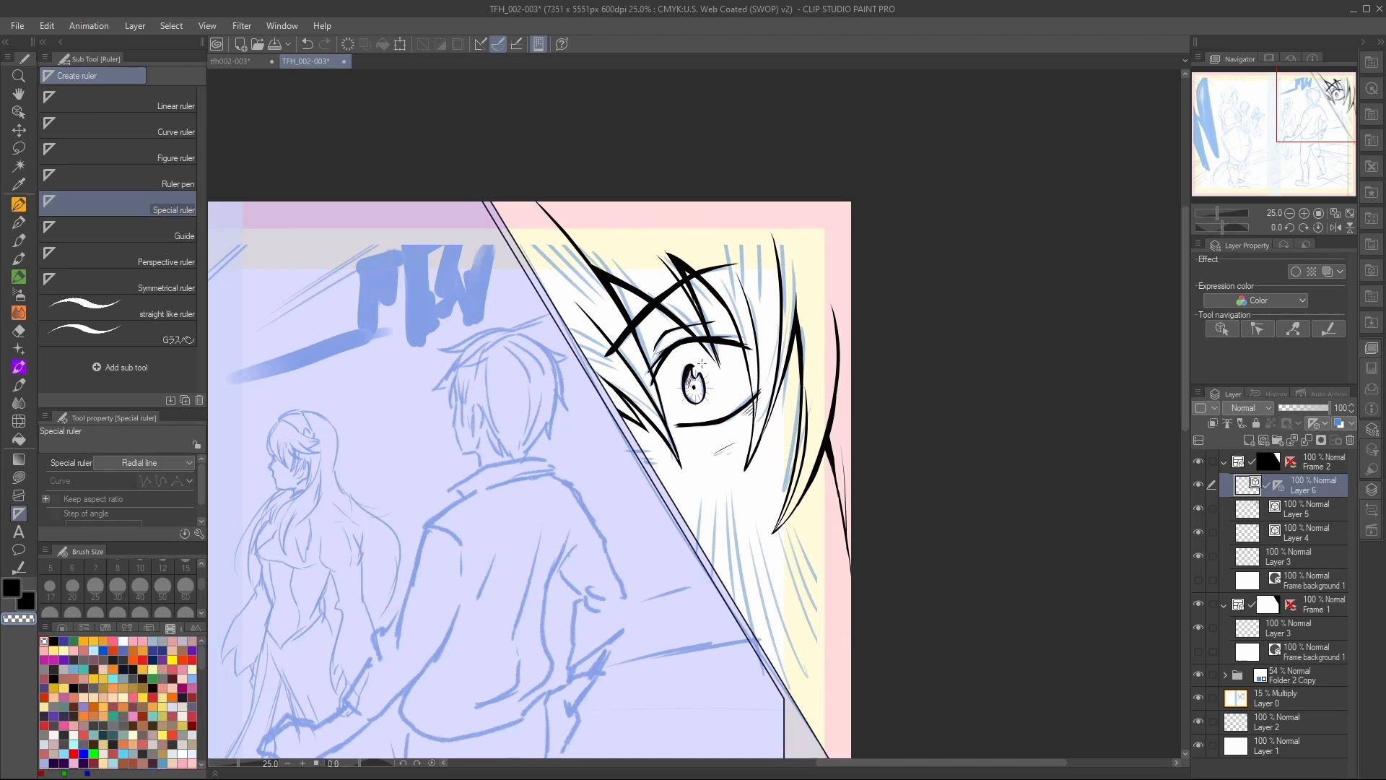
- Place a radial-line special ruler centred on the eye for the speed lines
click(17, 204)
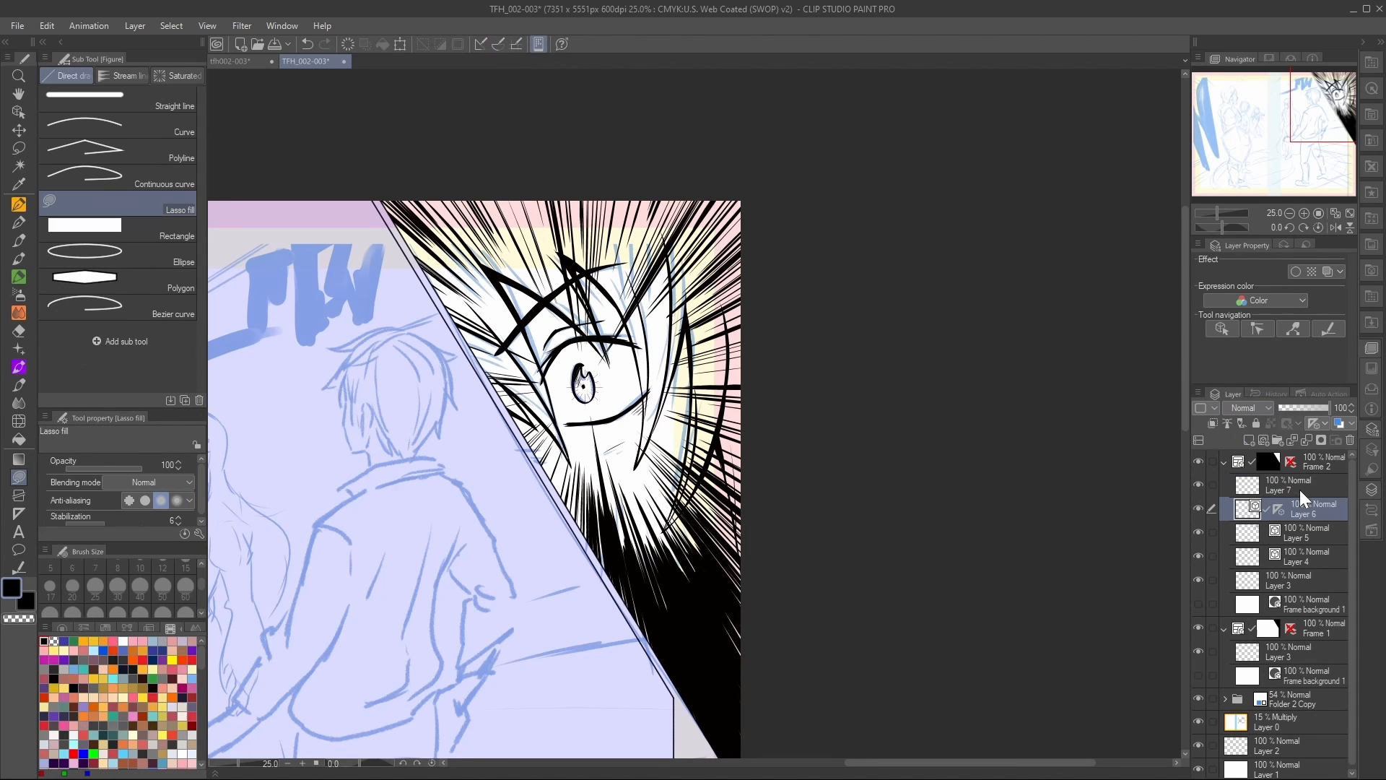
- Hide the speed lines and shade the hair dark gray on a Multiply layer
click(1295, 485)
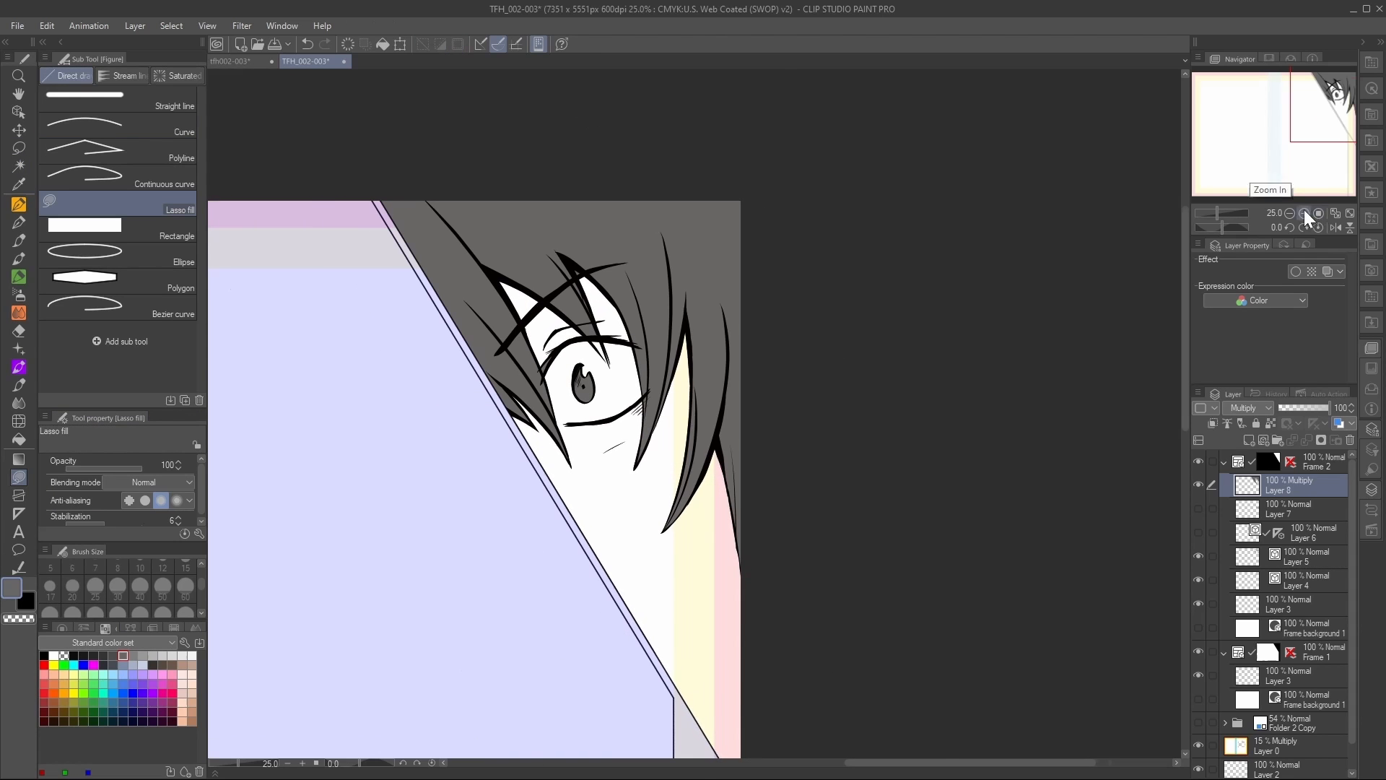
click(1302, 214)
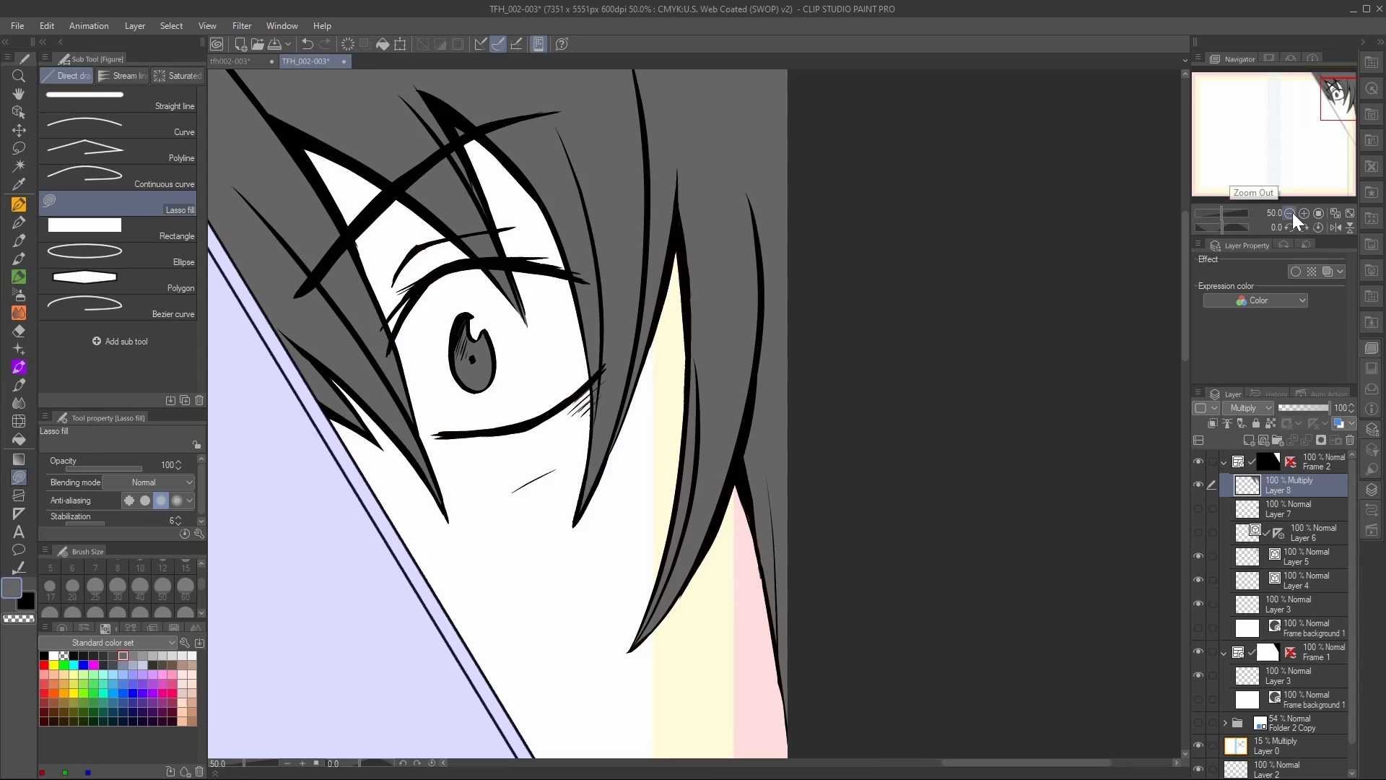
click(1290, 213)
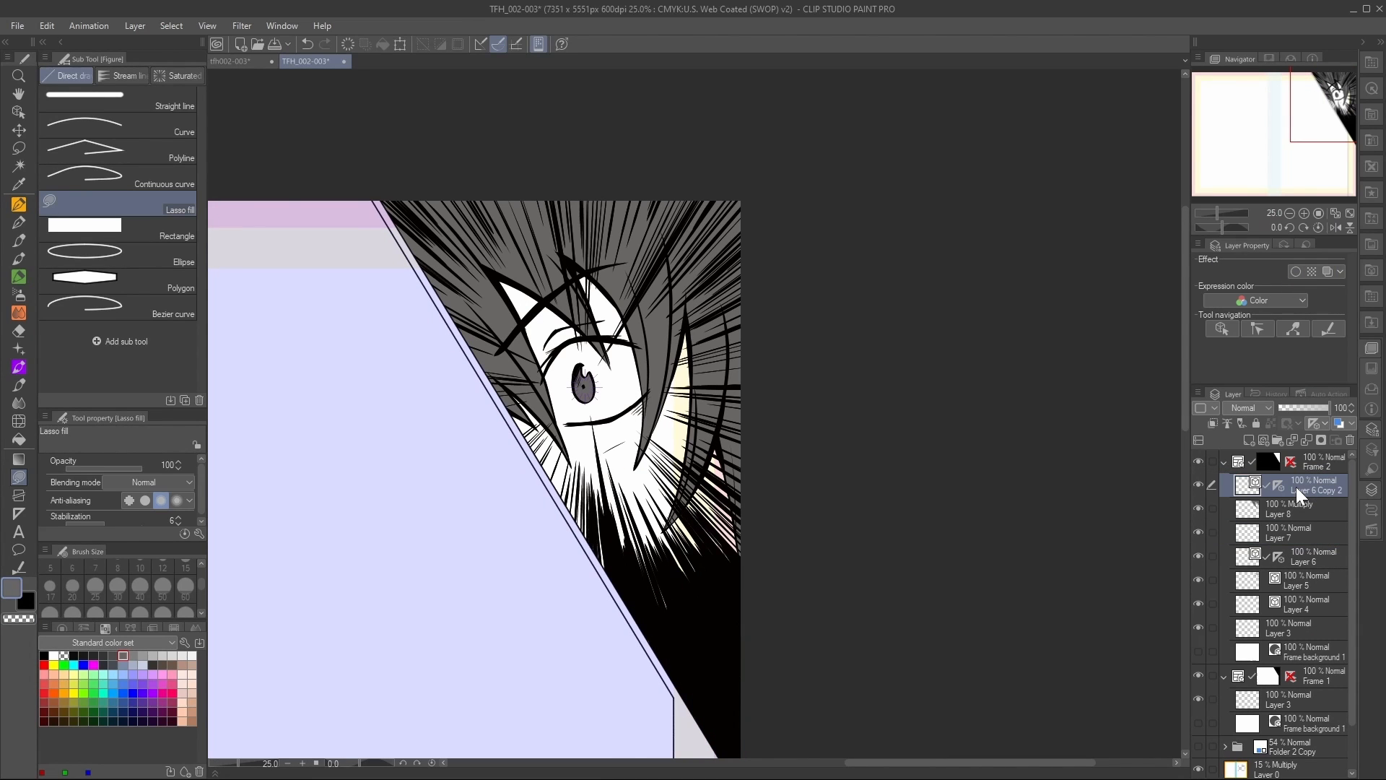
- Select the duplicated speed-lines layer and switch to the Hard eraser
click(18, 332)
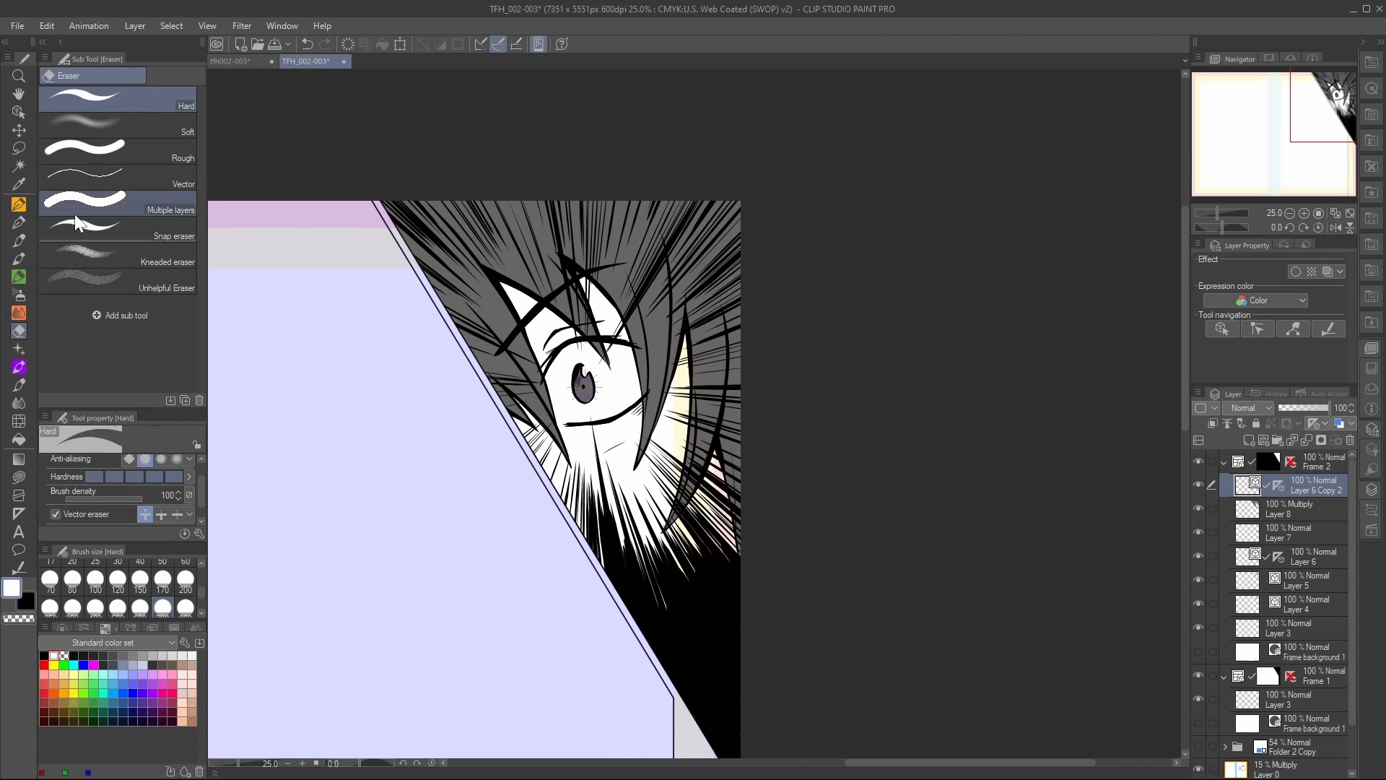
click(18, 187)
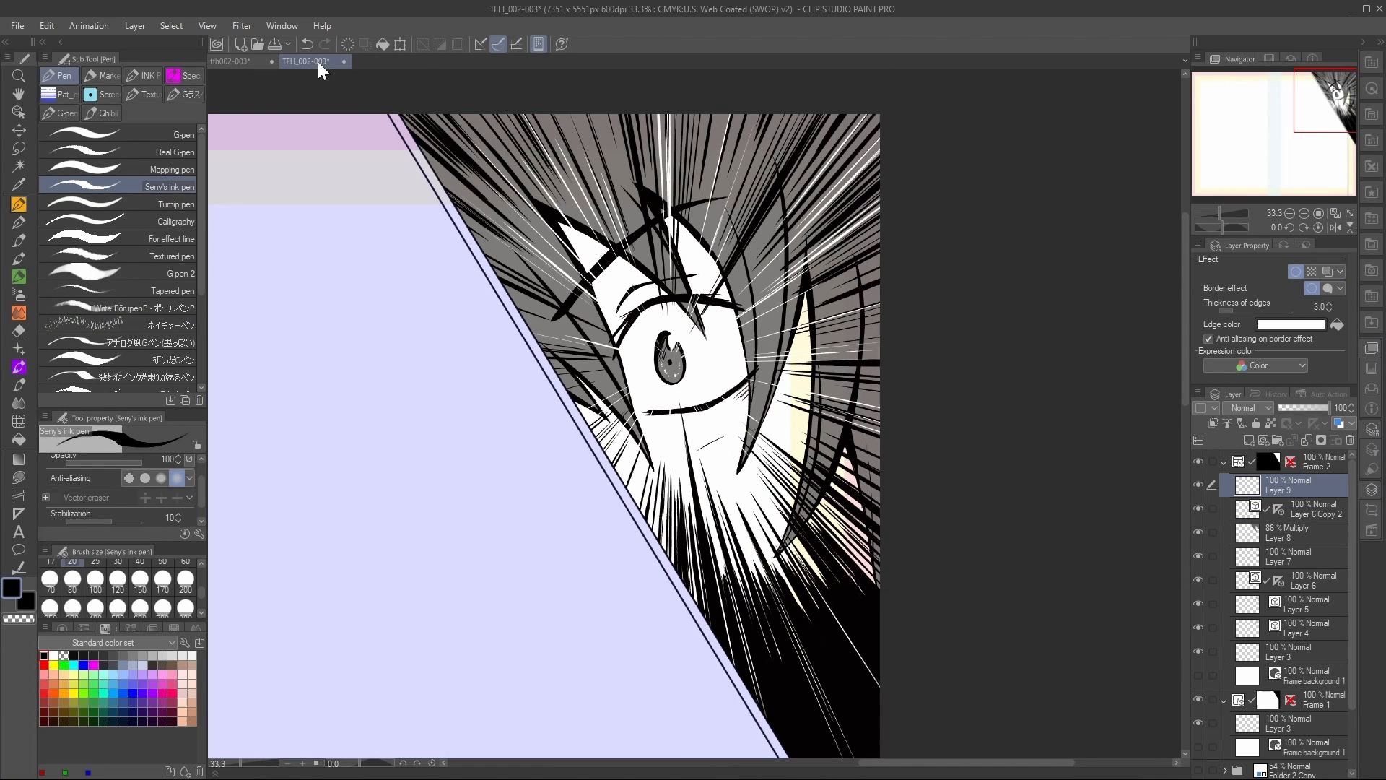
- Choose the analog G-pen for hand-lettering the jagged sound effect
scroll(down, 3)
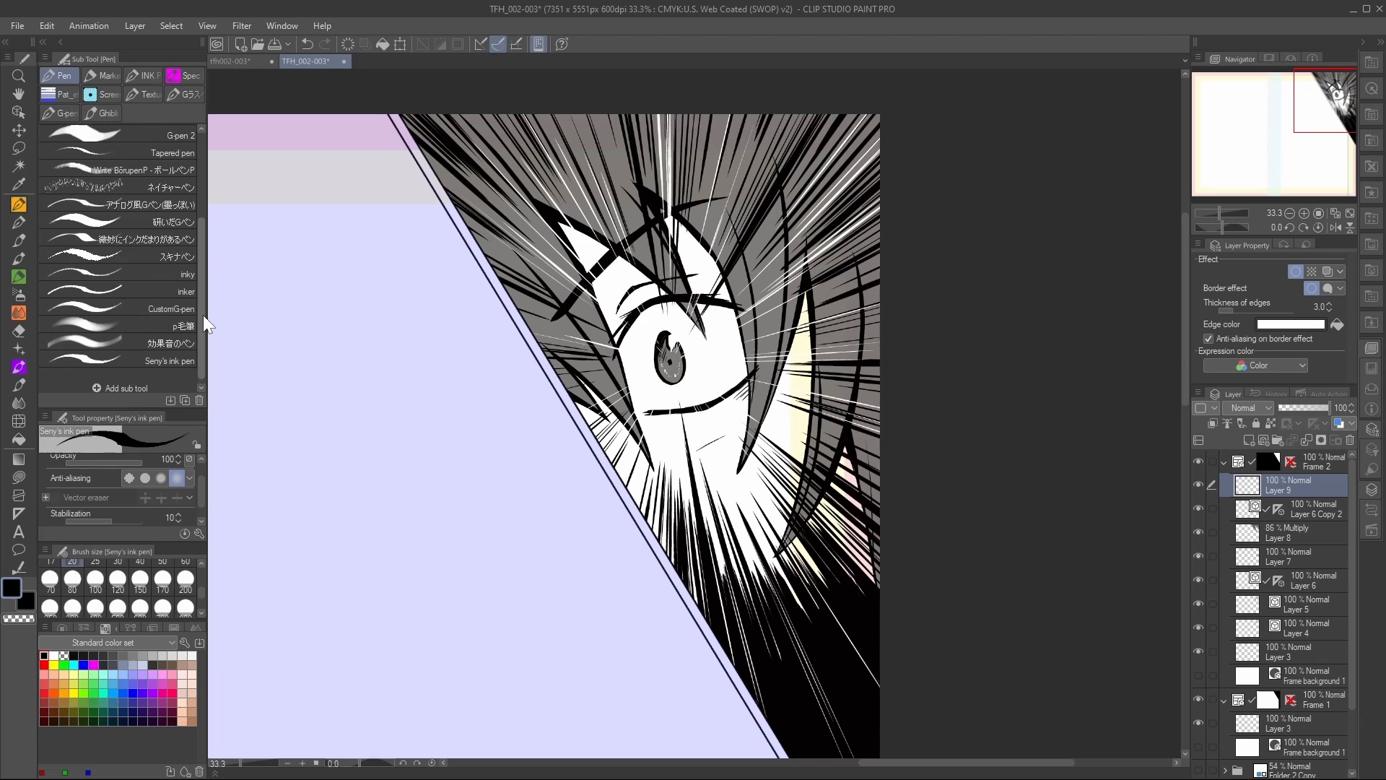
click(119, 203)
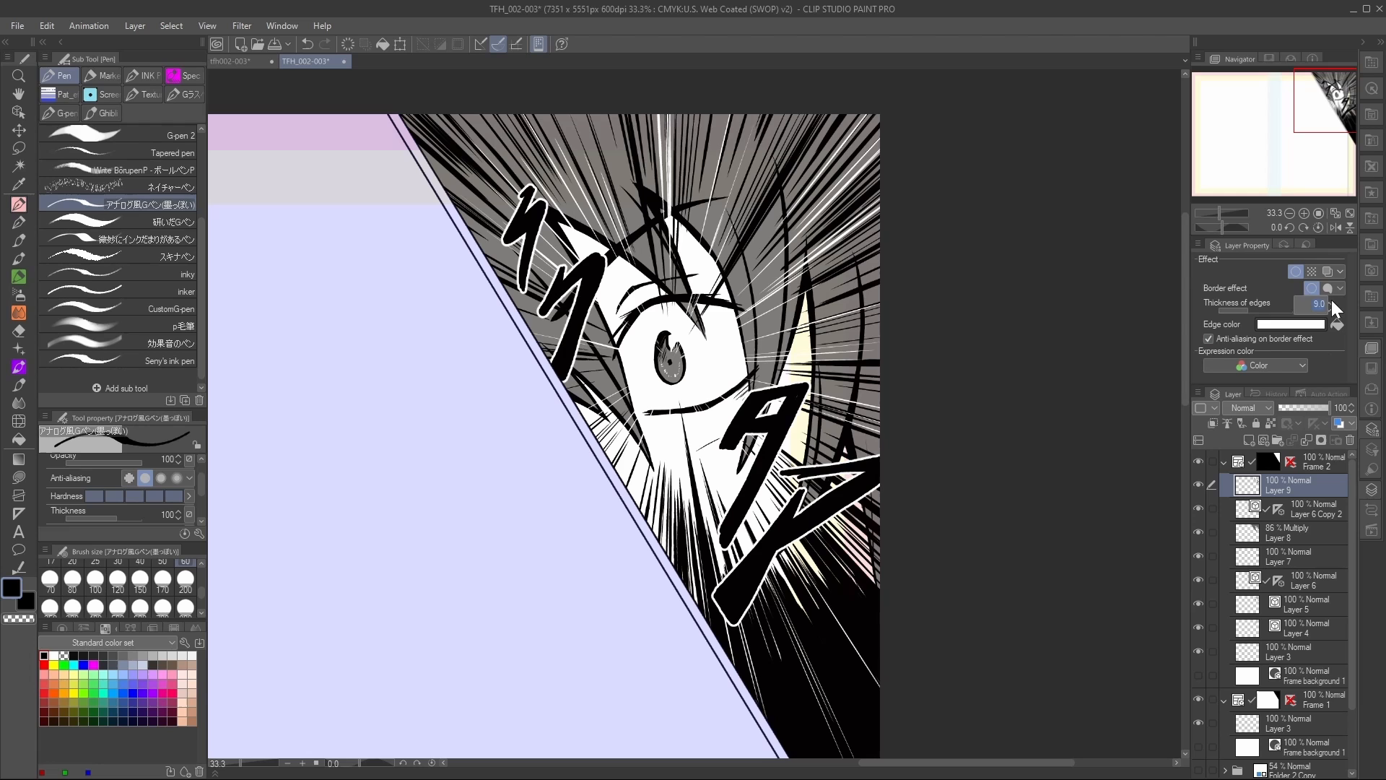
mouse_move(955, 407)
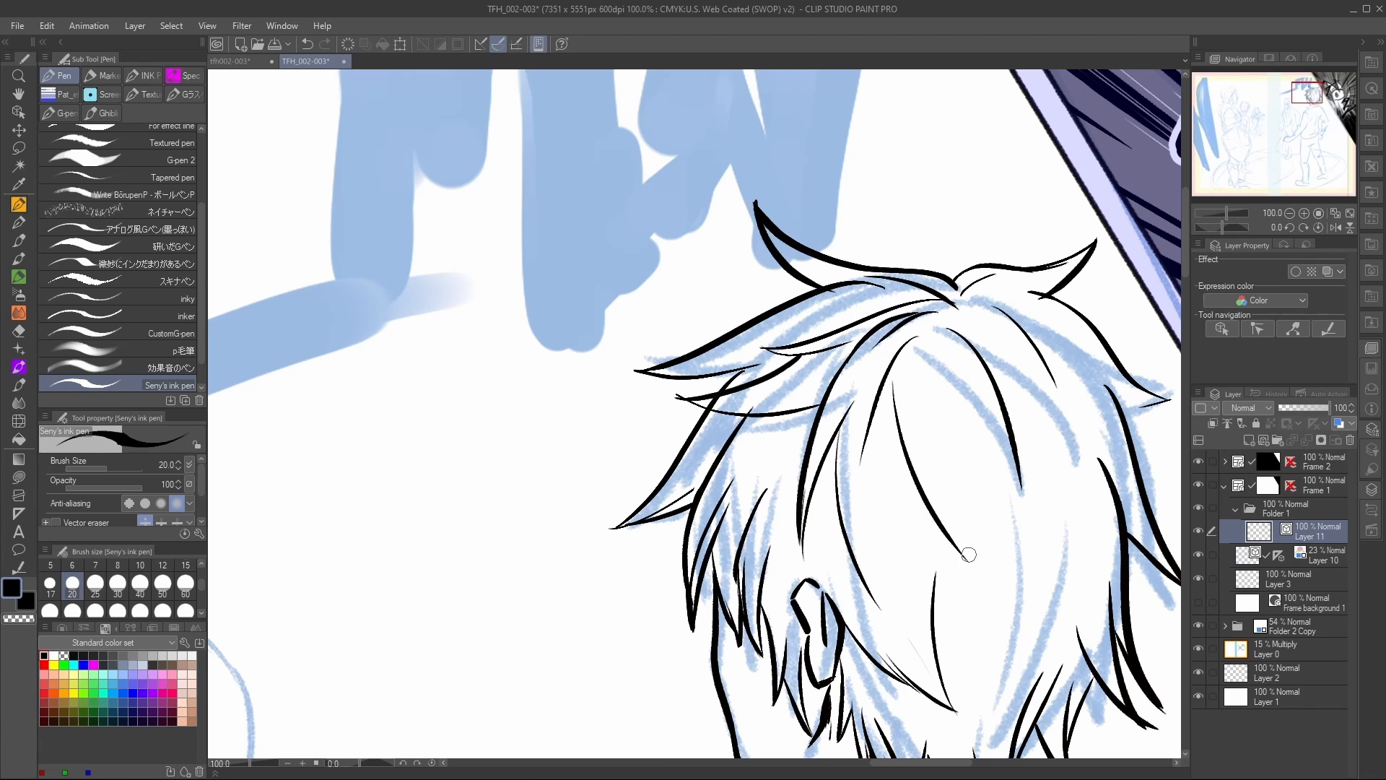
- Ink the boy's hair, shirt collar and upper back with Sery's ink pen, zooming as needed
scroll(down, 3)
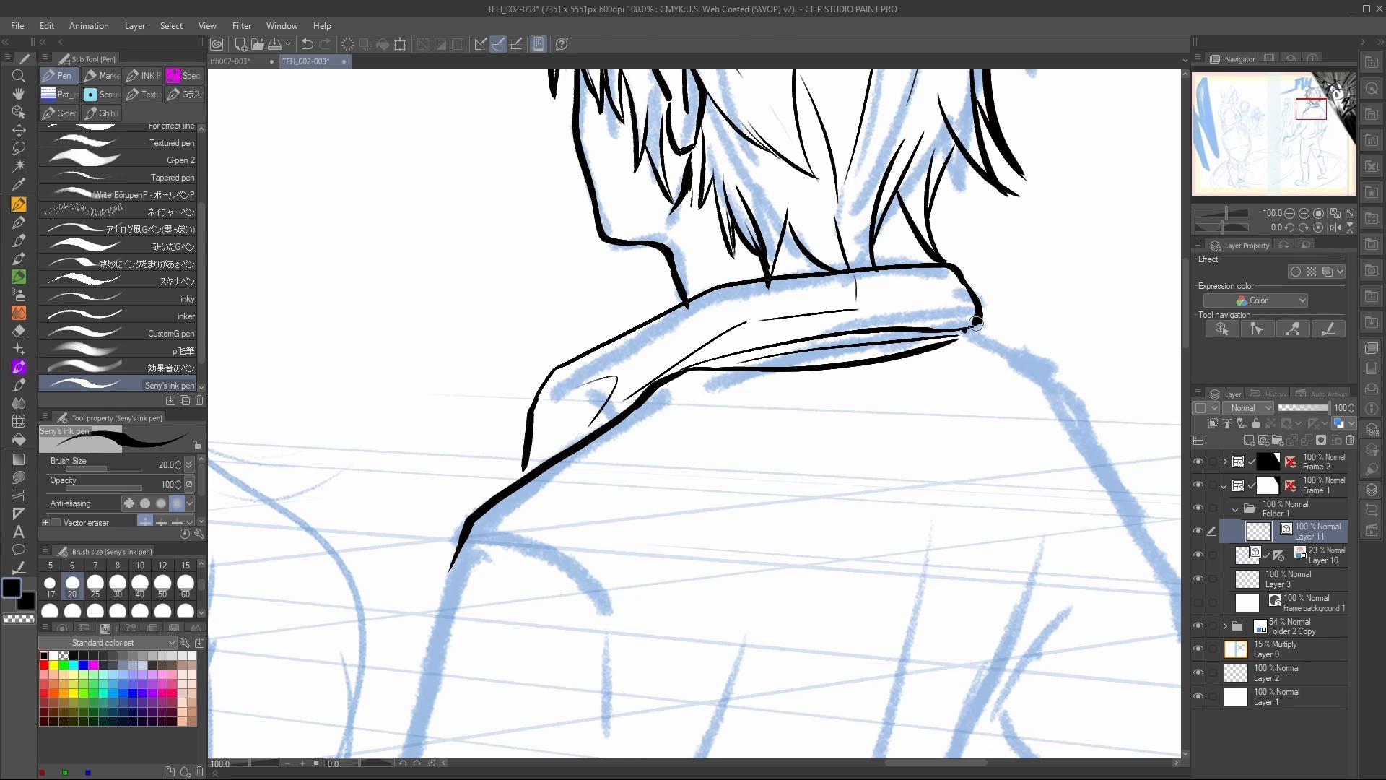
scroll(down, 3)
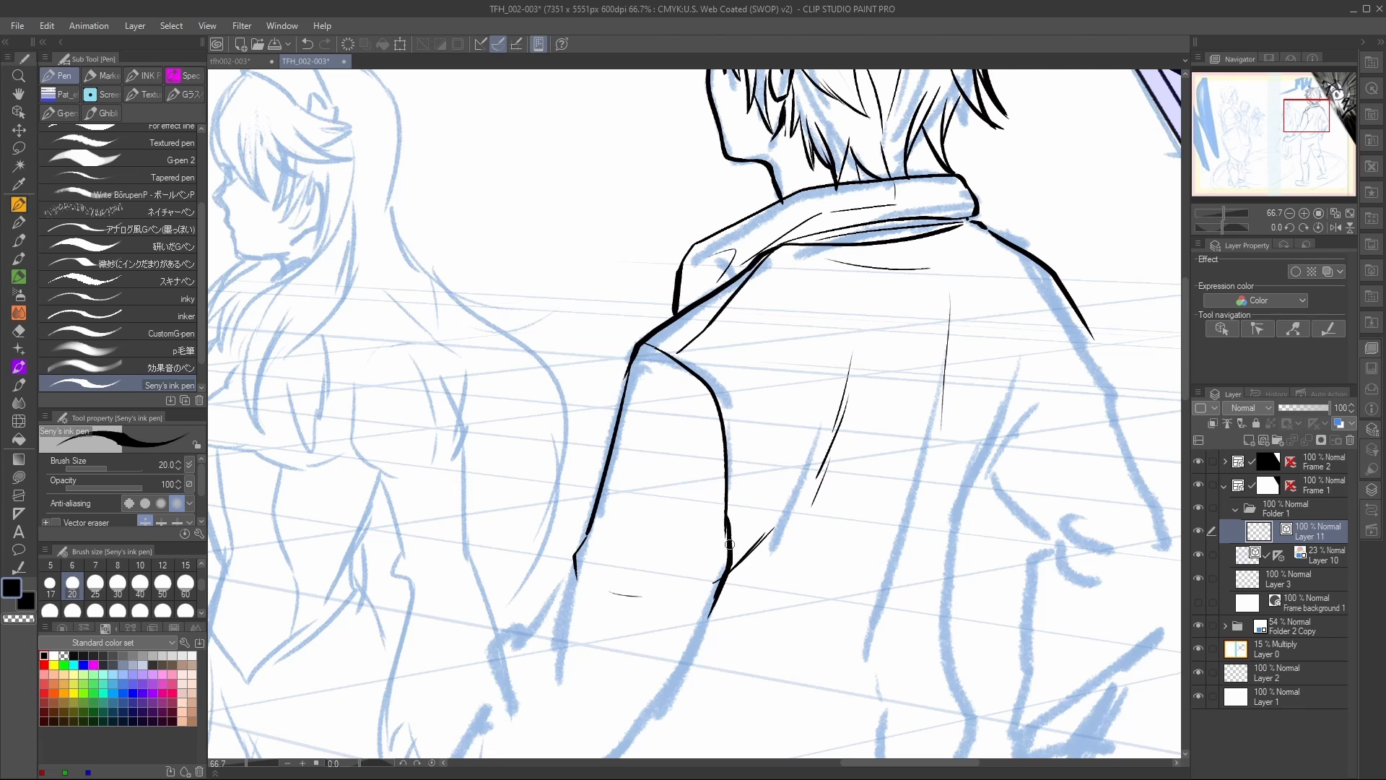
key(c)
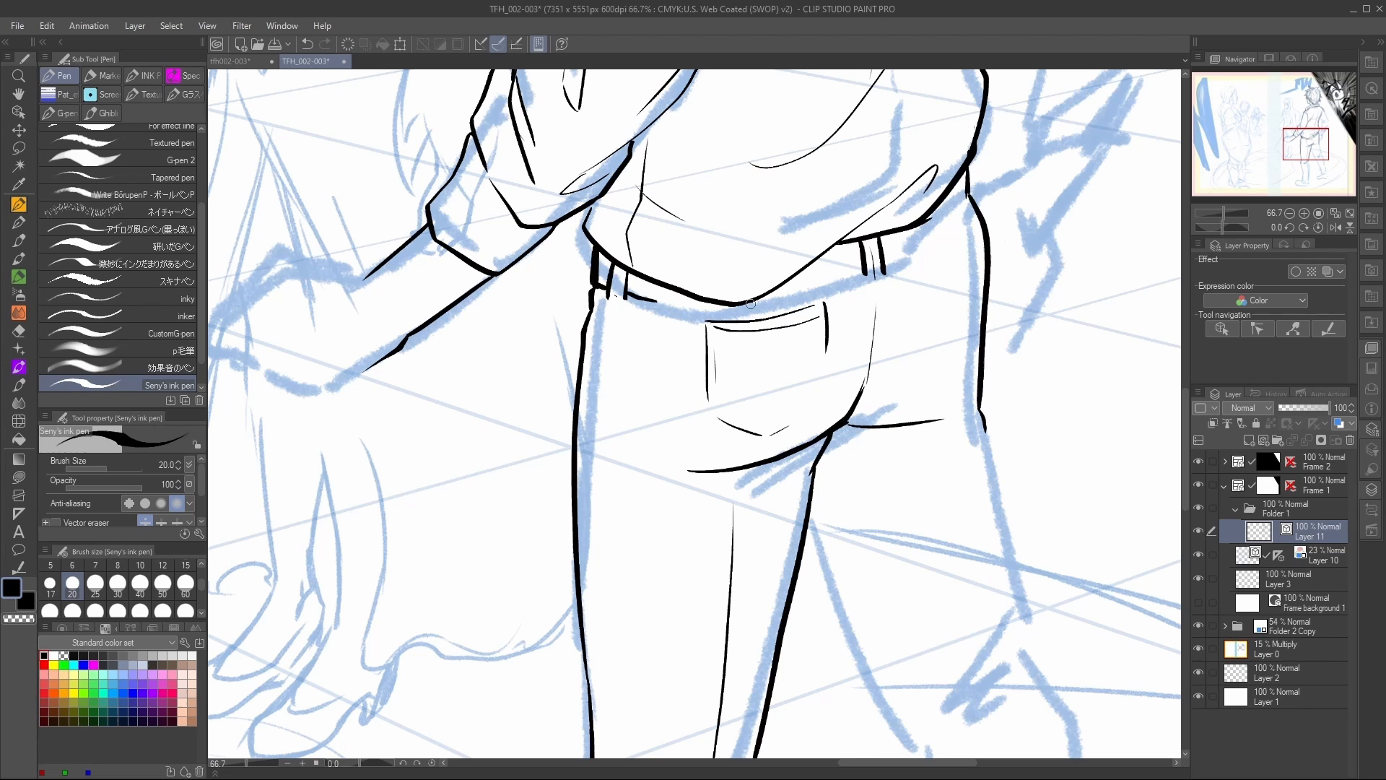
- Ink the trousers, belt loops and back pocket, undoing stray strokes along the way
key(ctrl+z)
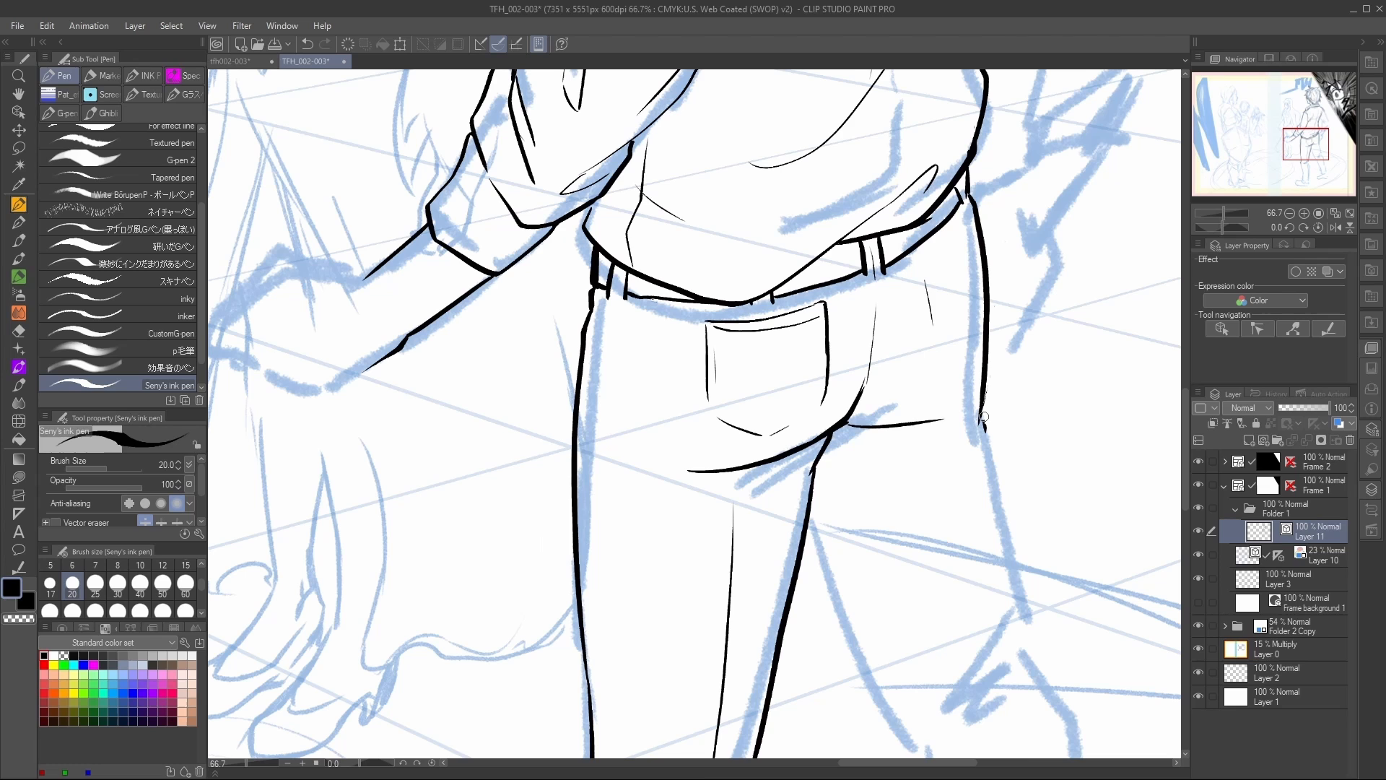
key(ctrl+z)
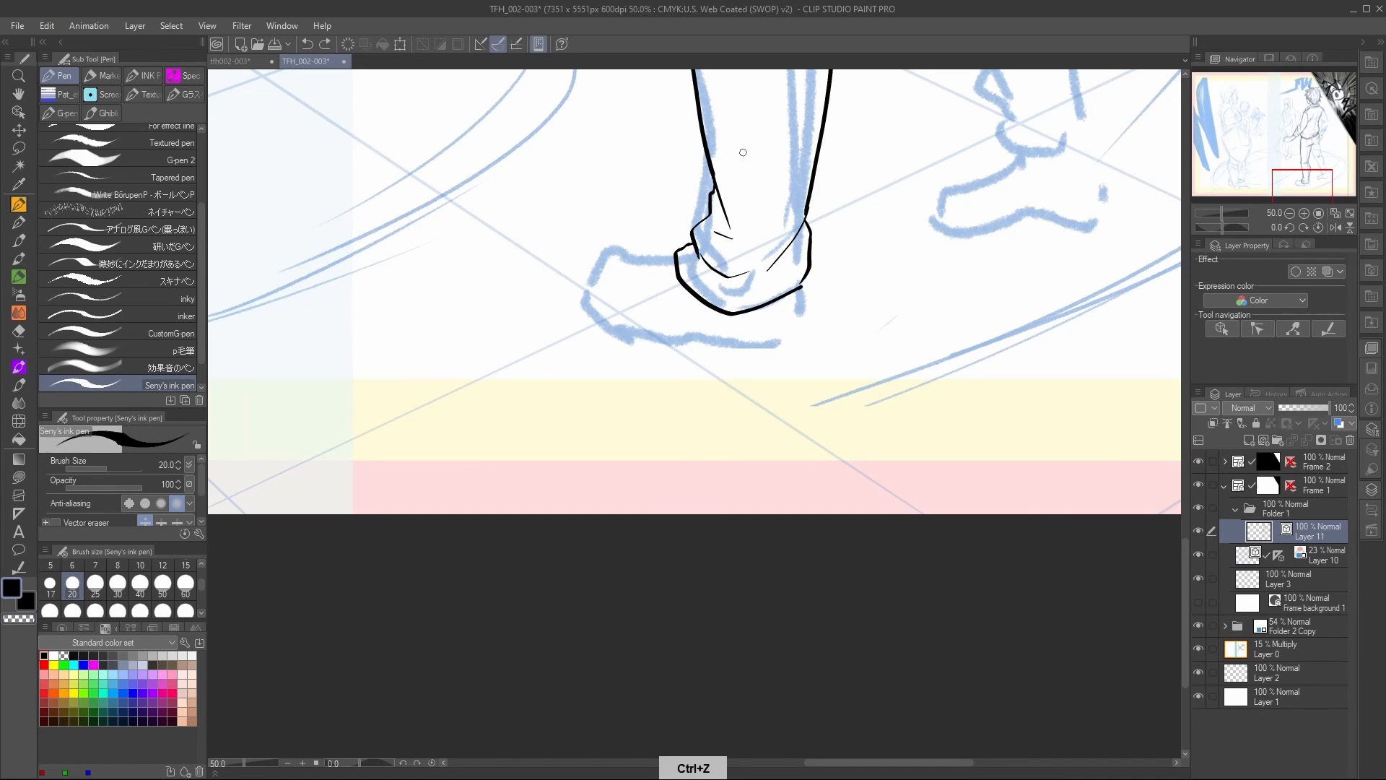
- Ink the near foot's trouser cuff and shoe outline, then add stitching detail along the shoe's upper
key(ctrl+z)
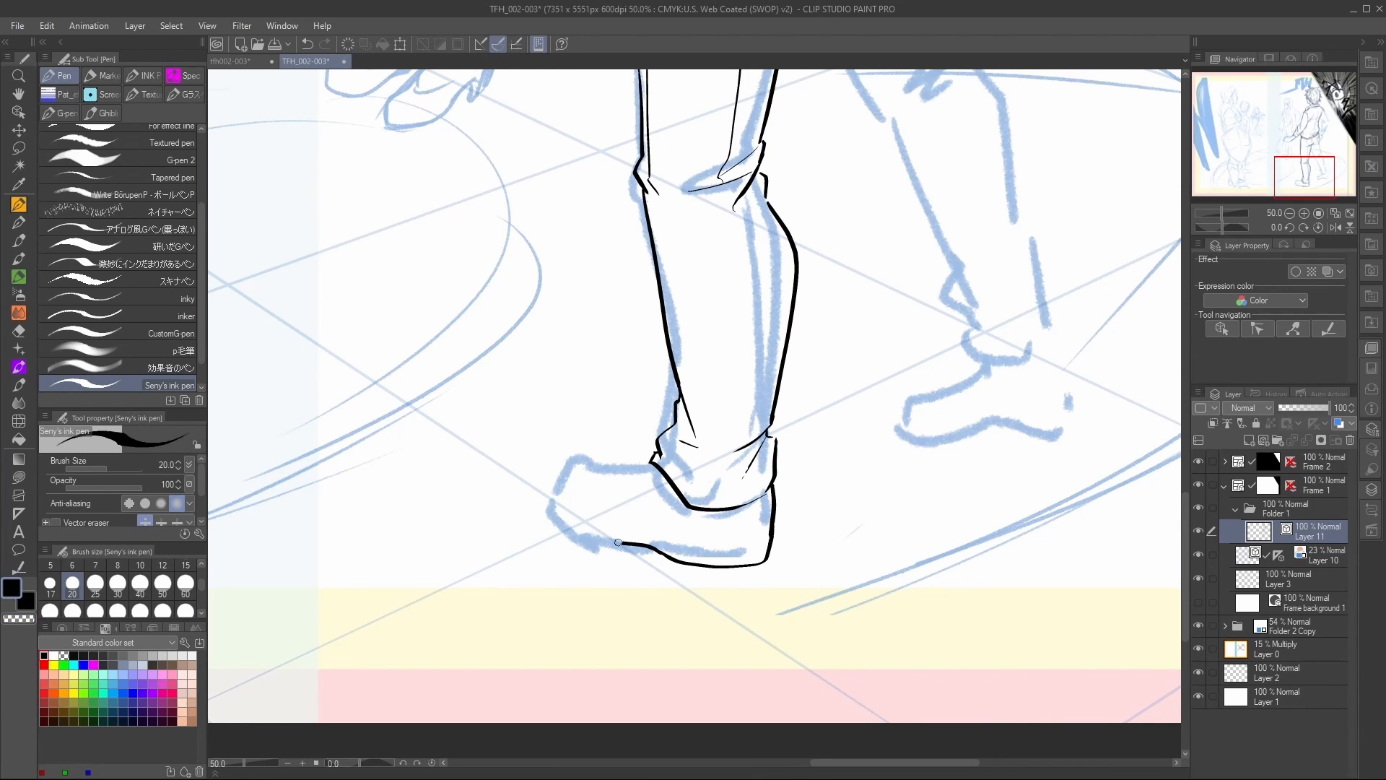
key(ctrl+z)
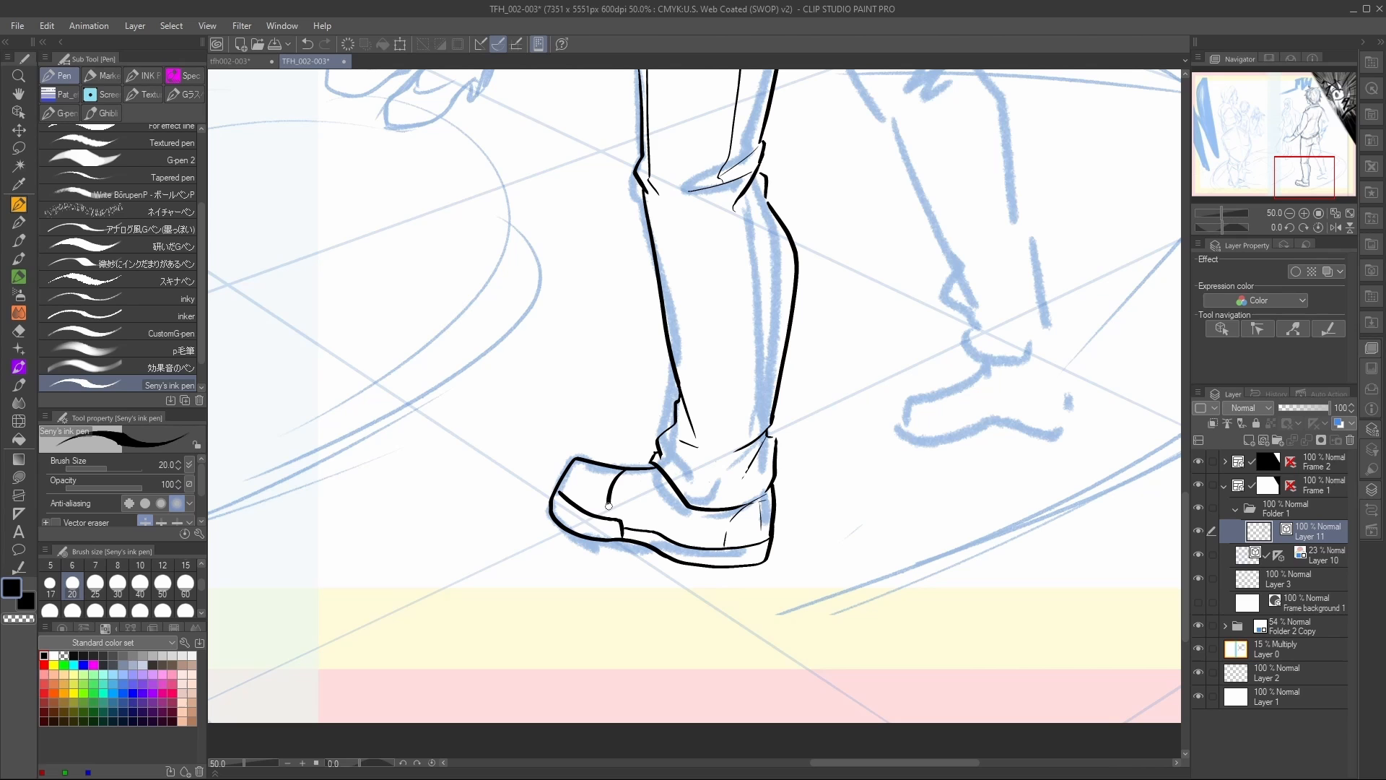
key(ctrl+z)
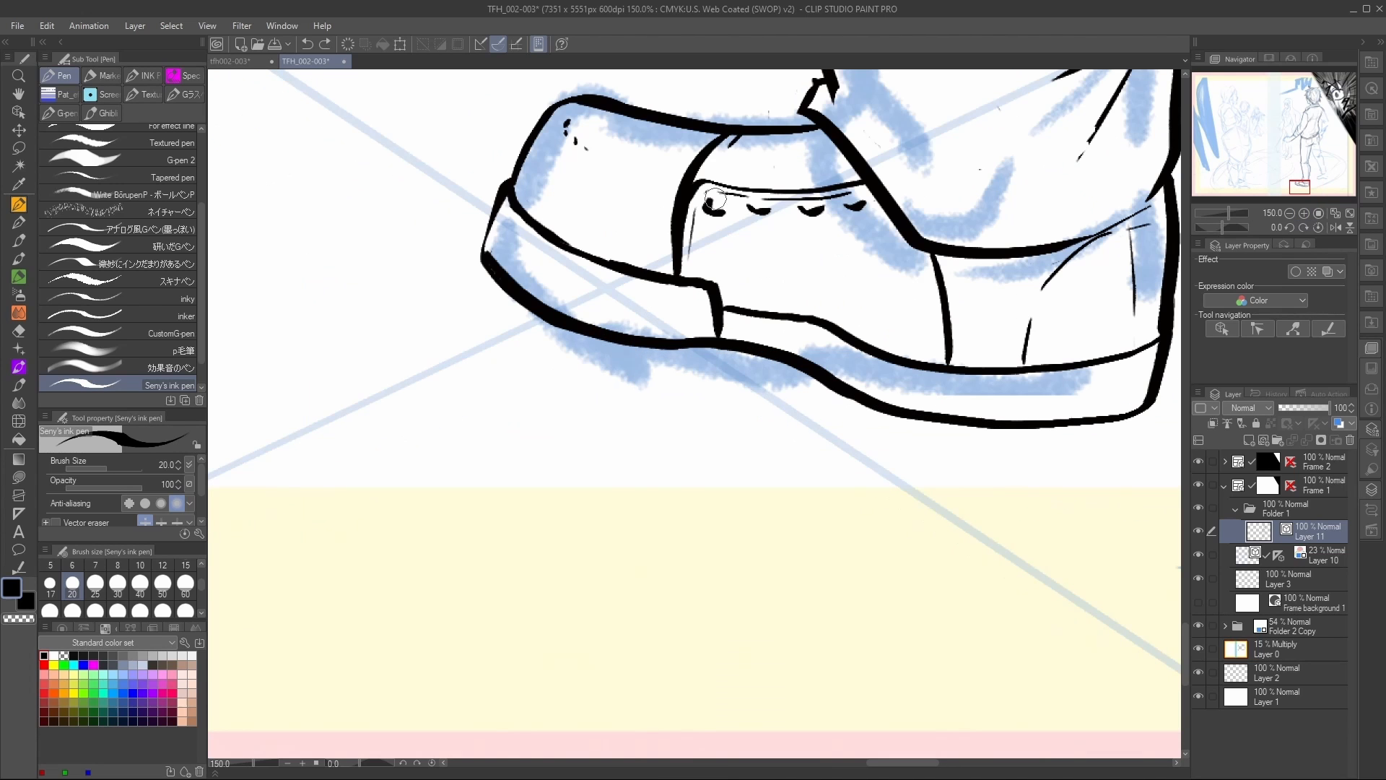
click(161, 582)
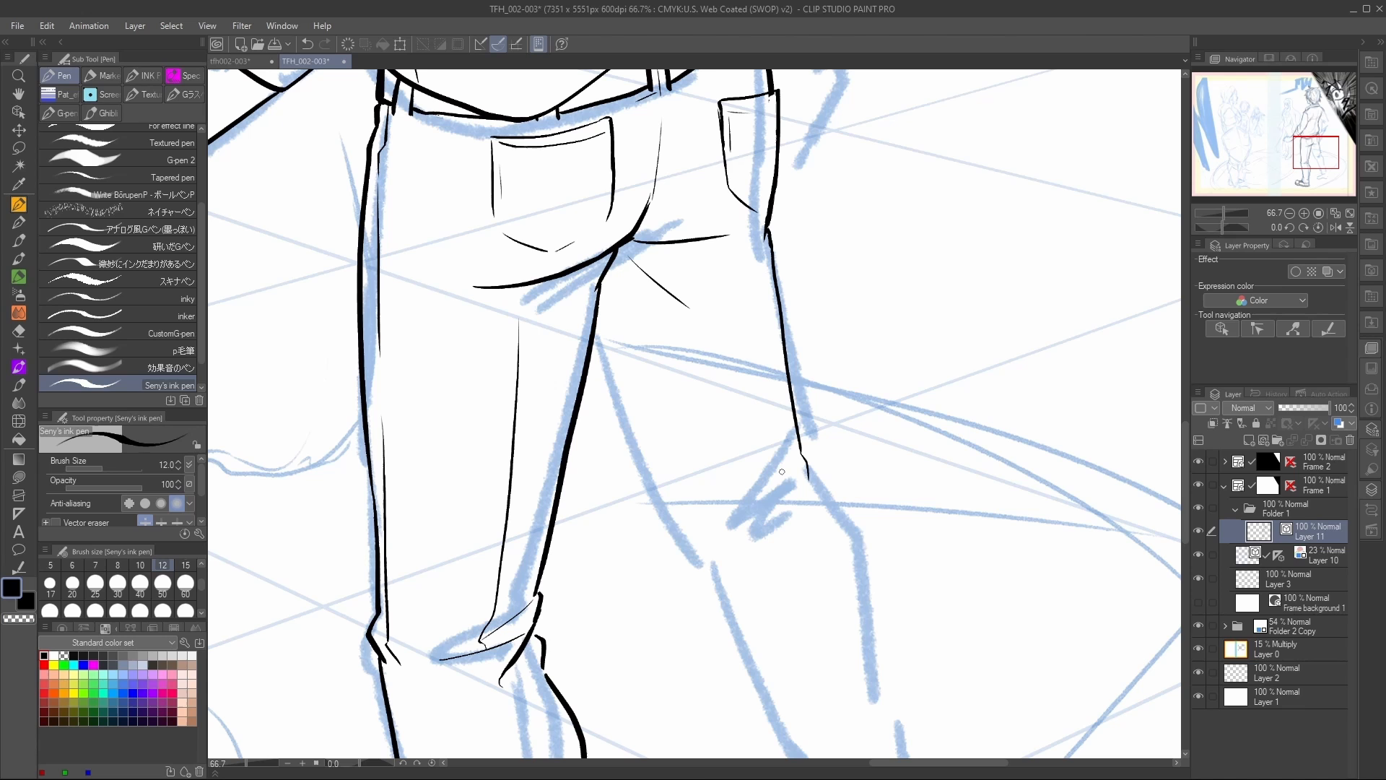
- Draw crease lines on the trousers and rough in the far leg's cuff and shoe outline
key(ctrl+z)
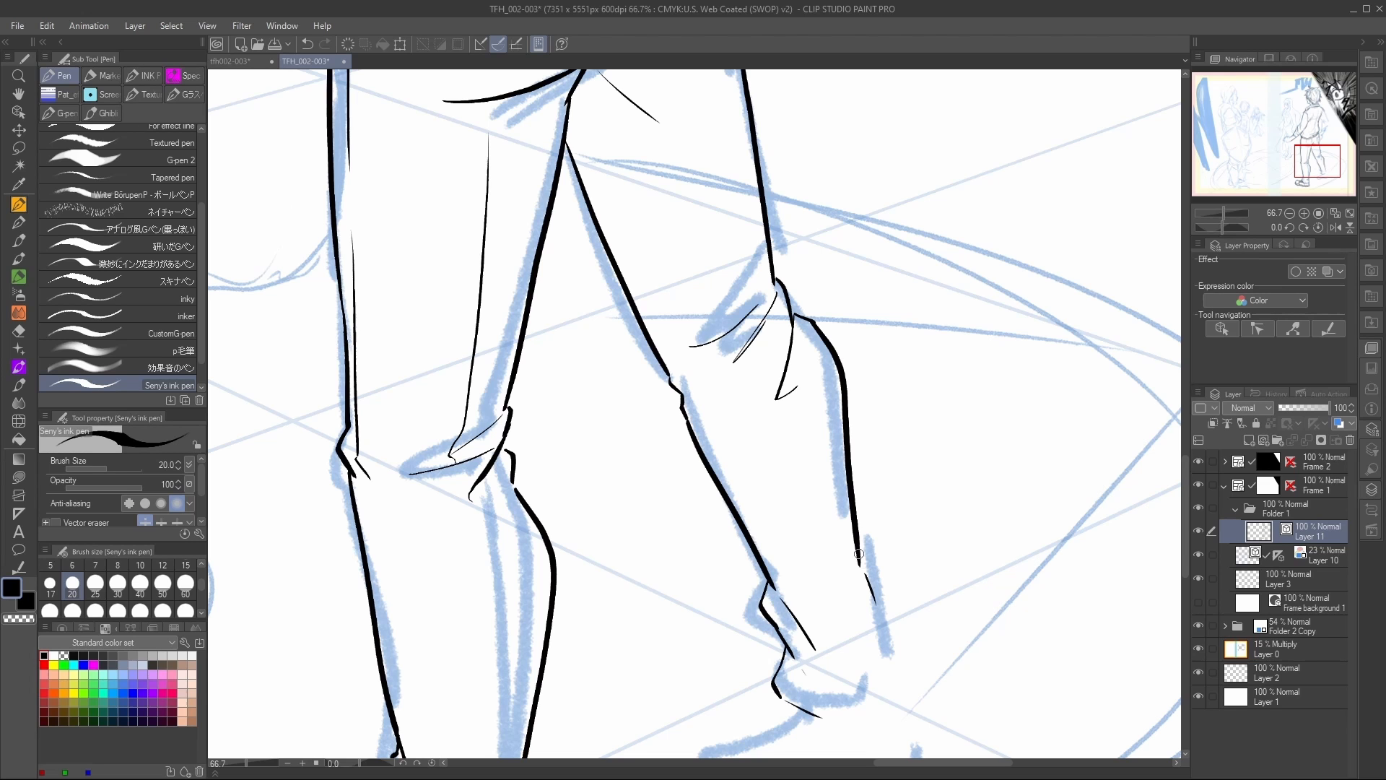
scroll(down, 3)
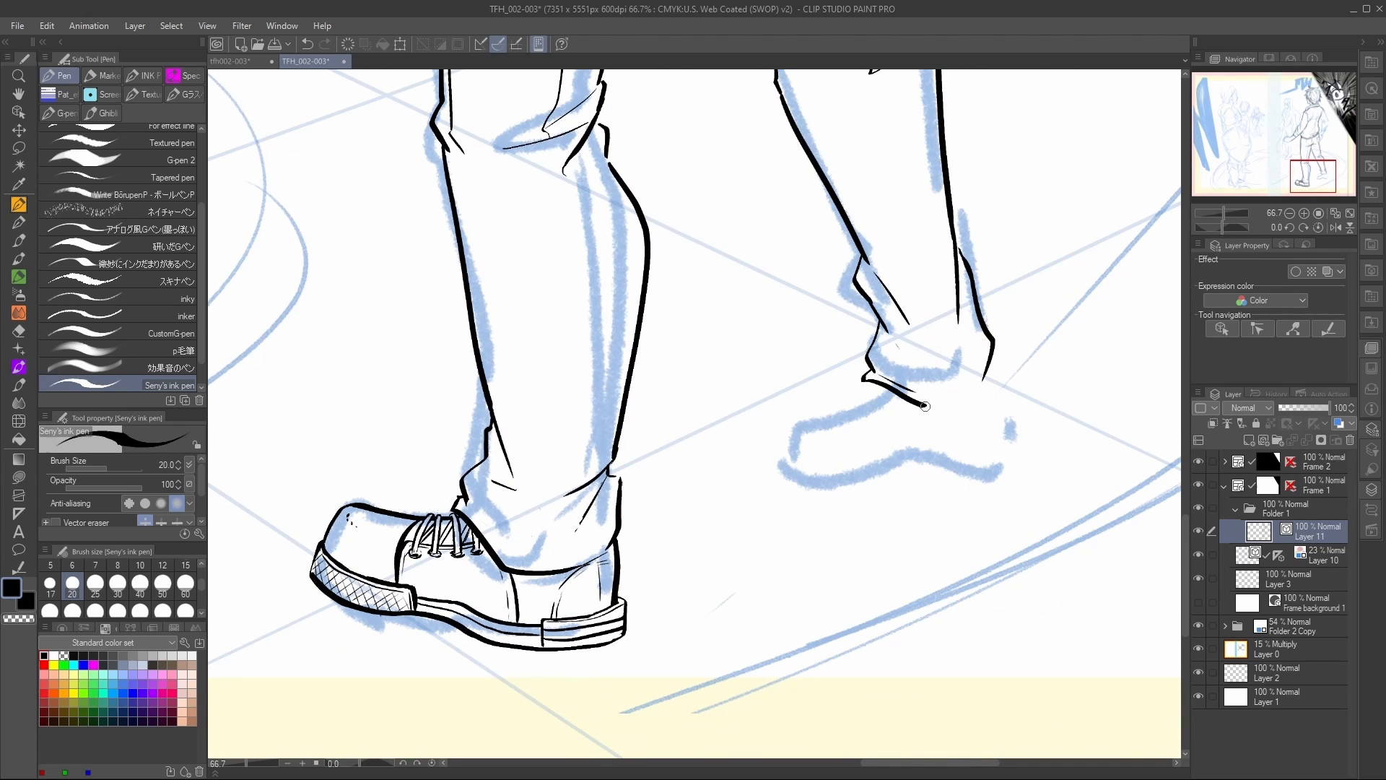
key(ctrl+z)
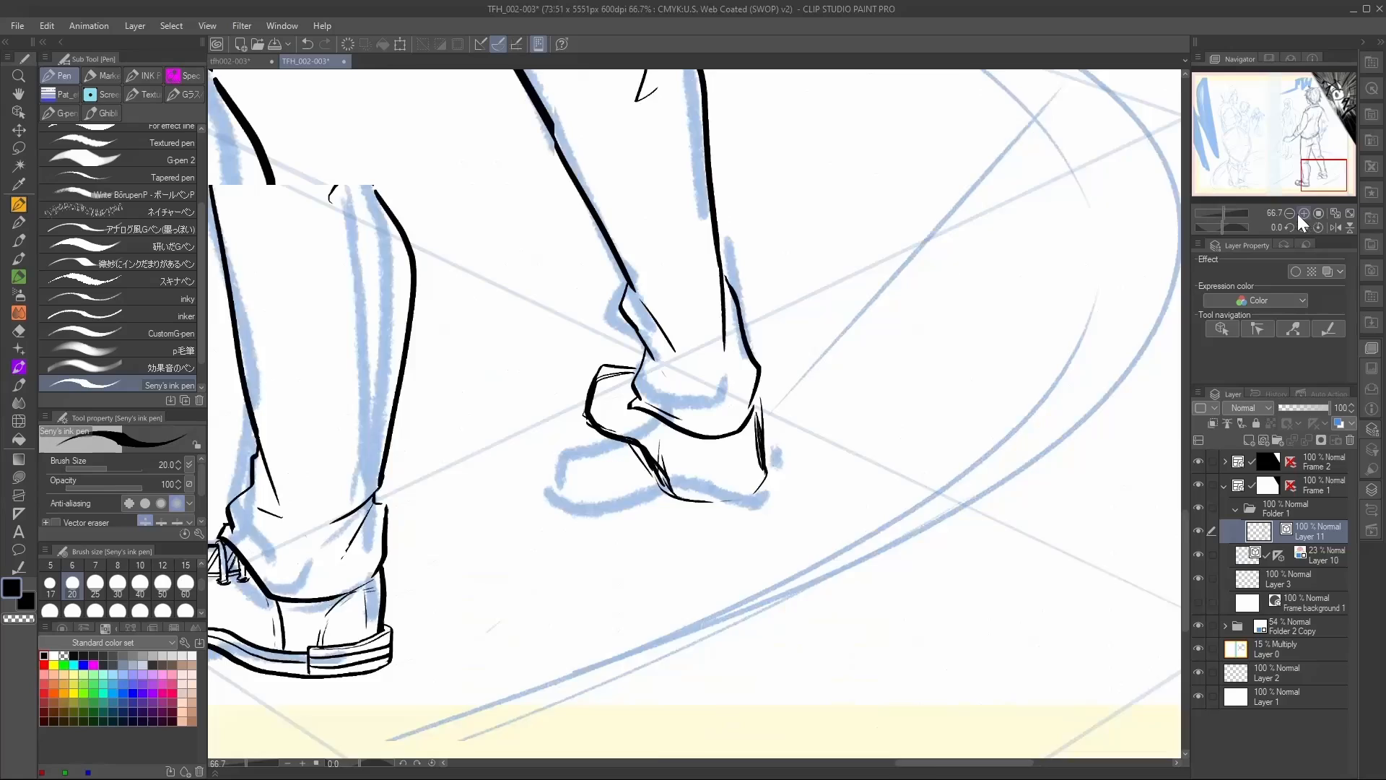
- Finish inking the far shoe's sole and heel with brush size 12, completing the figure
click(1303, 213)
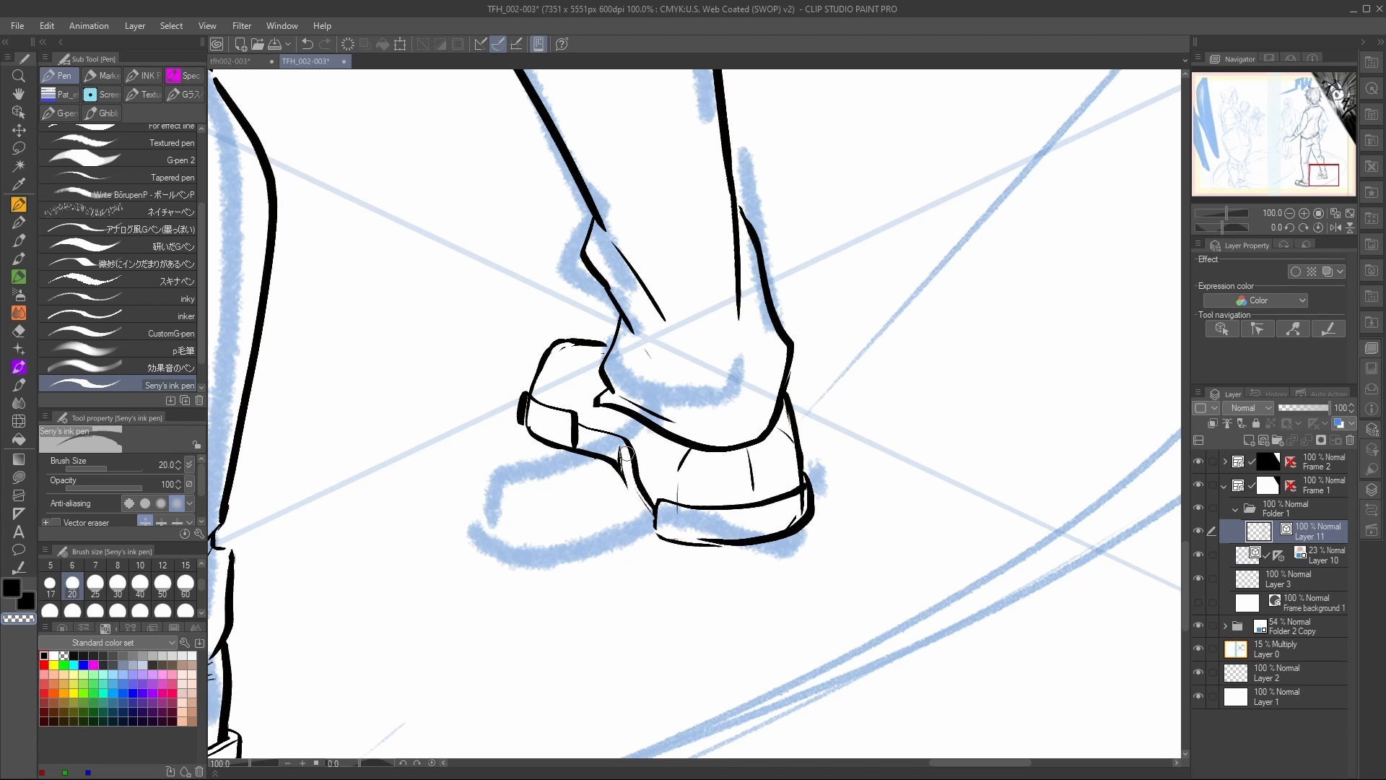
click(161, 582)
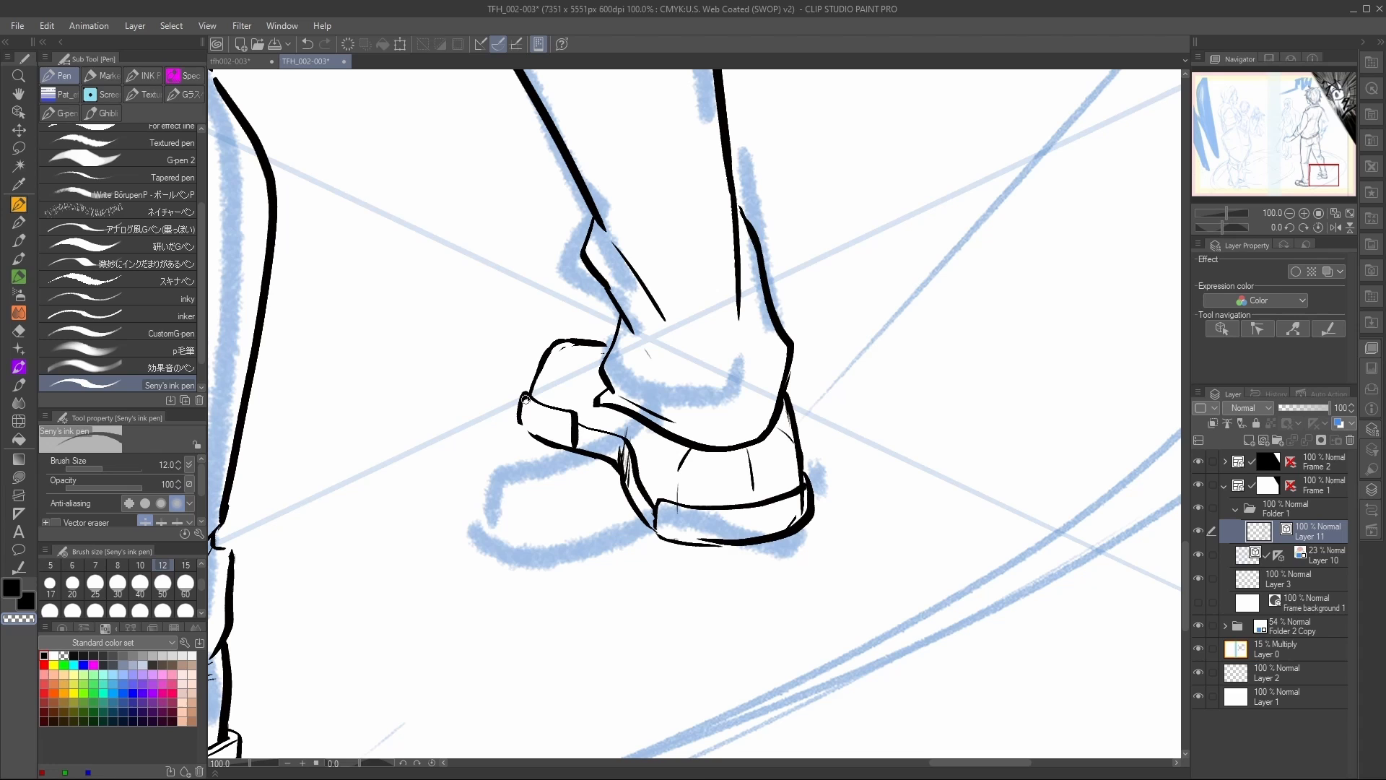
click(530, 408)
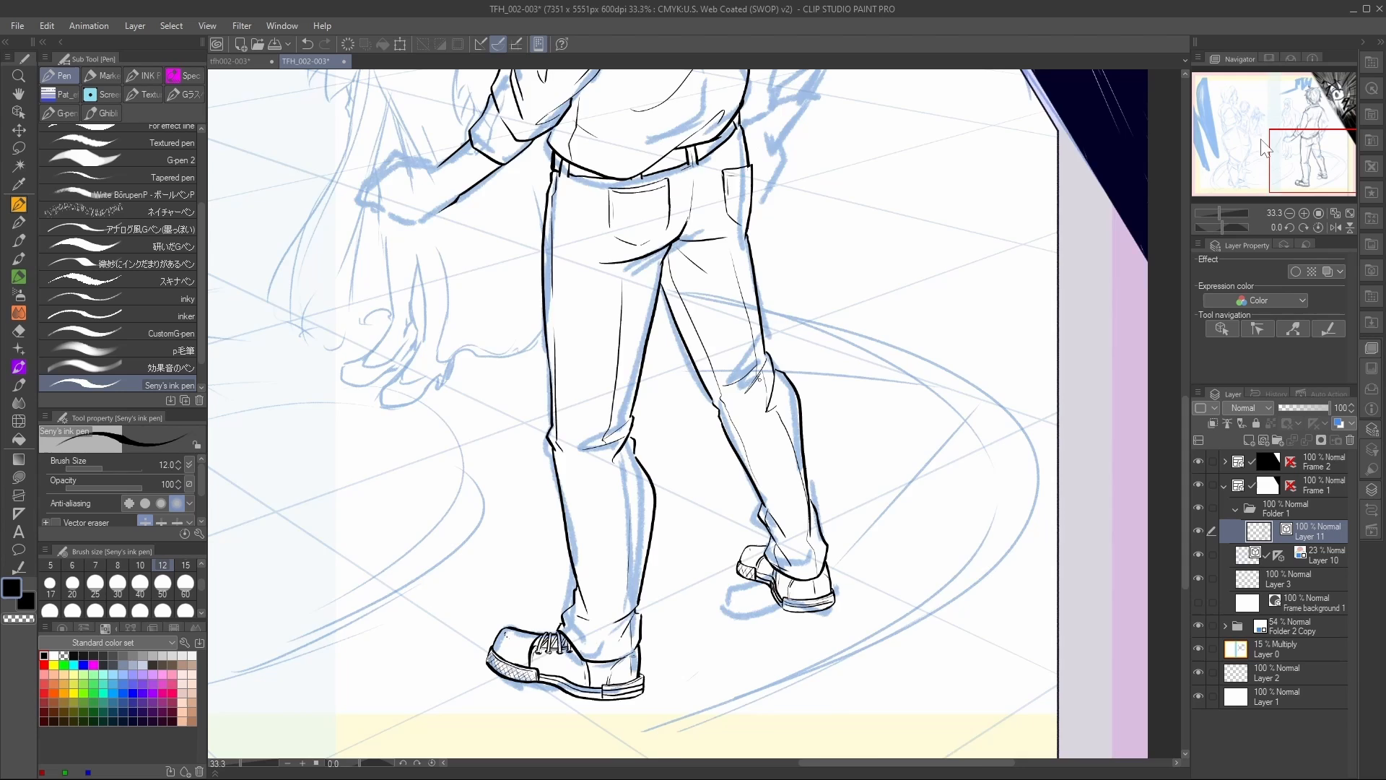
scroll(up, 3)
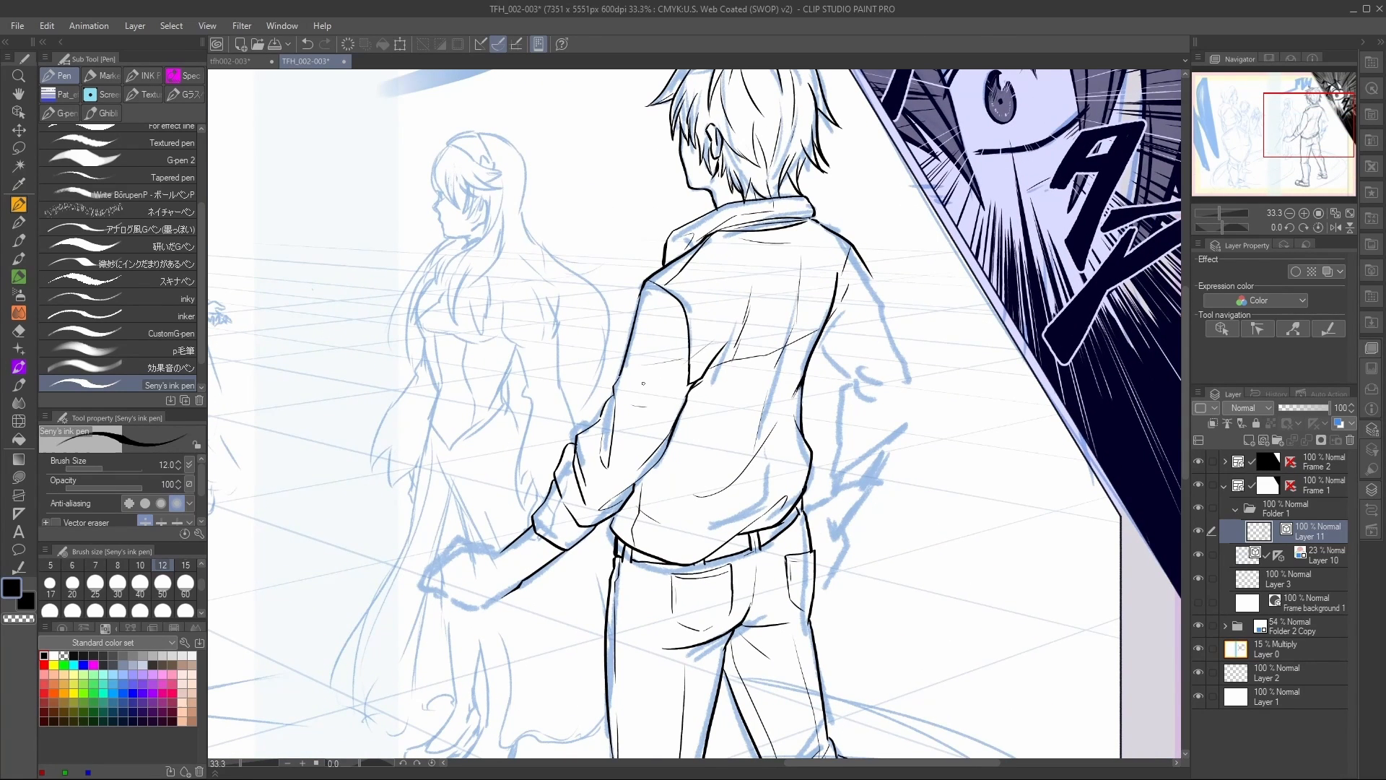